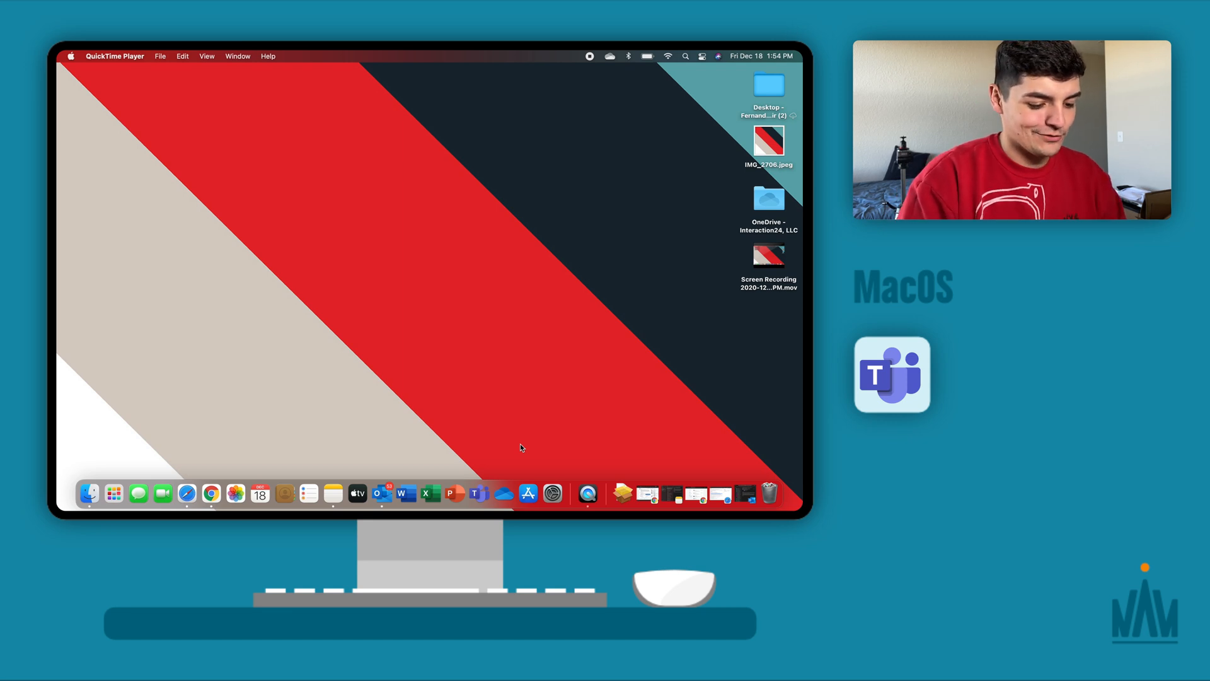
mouse_move(451, 325)
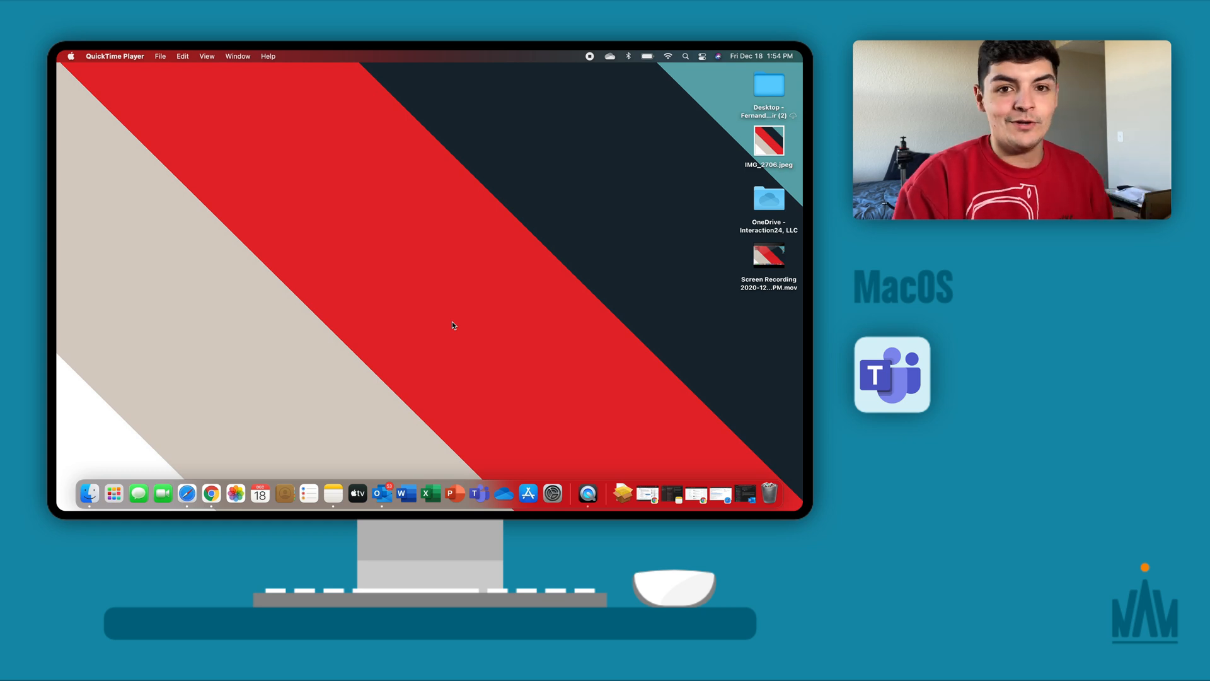
mouse_move(509, 344)
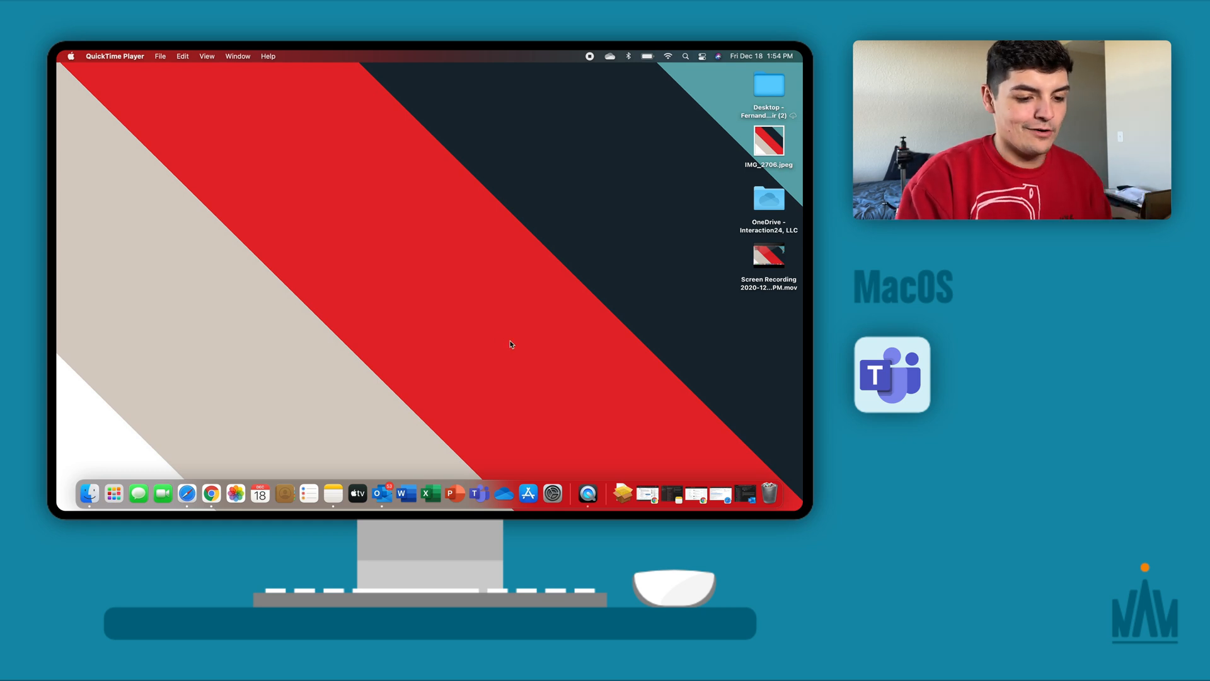
mouse_move(542, 385)
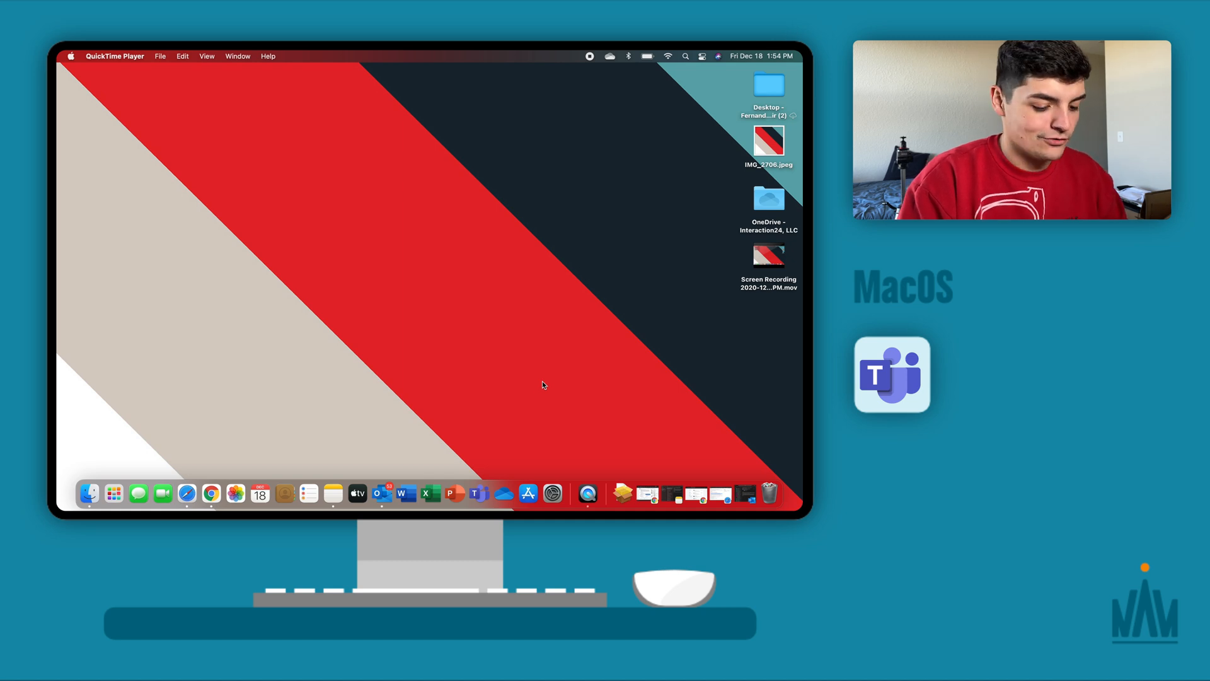
mouse_move(489, 473)
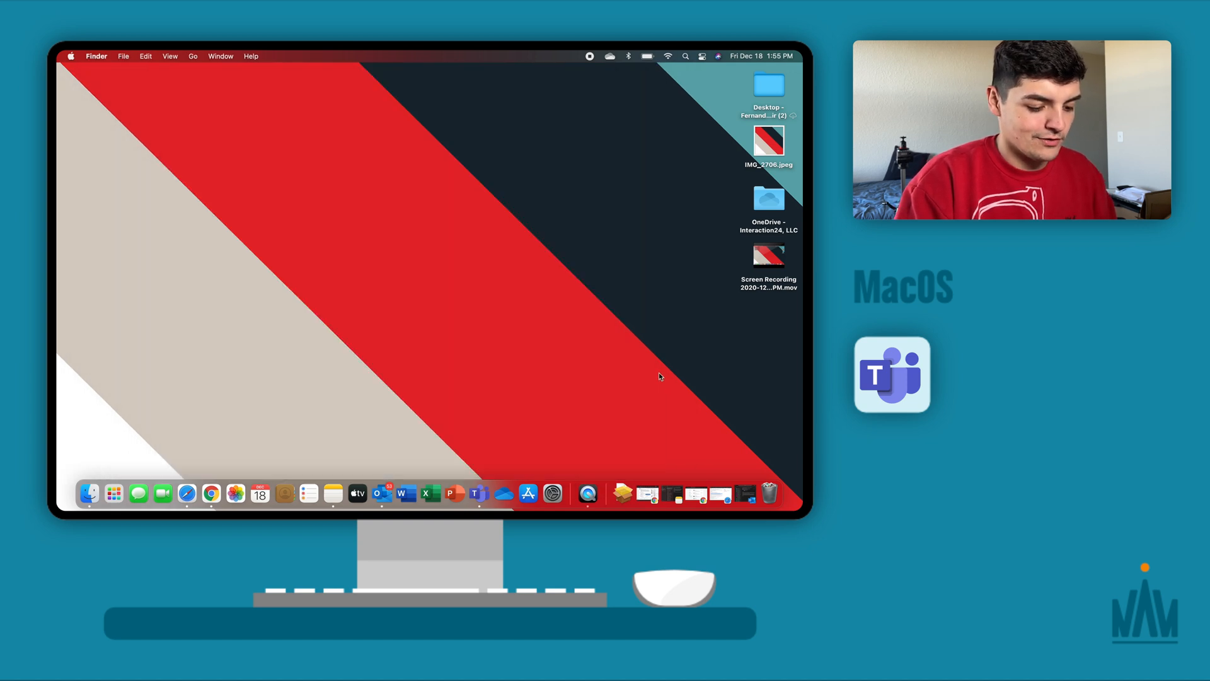
mouse_move(477, 492)
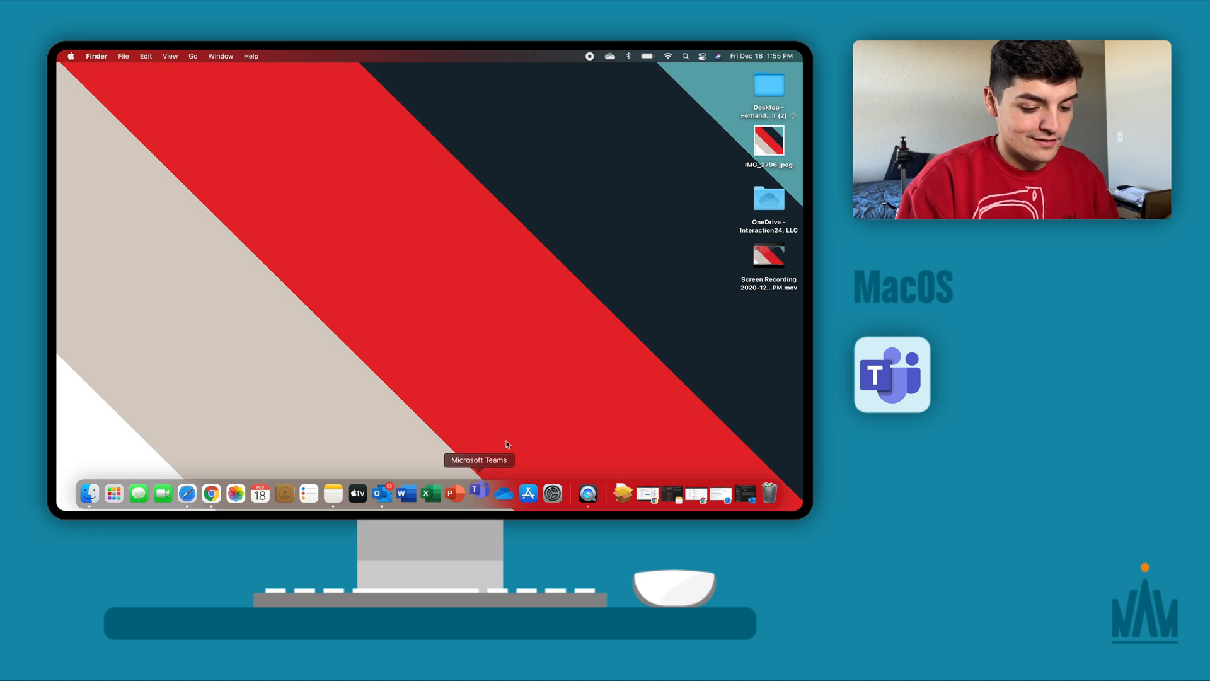
- Launch Teams and pass Activity and Chat to reach the Interaction24 General channel
left_click(477, 492)
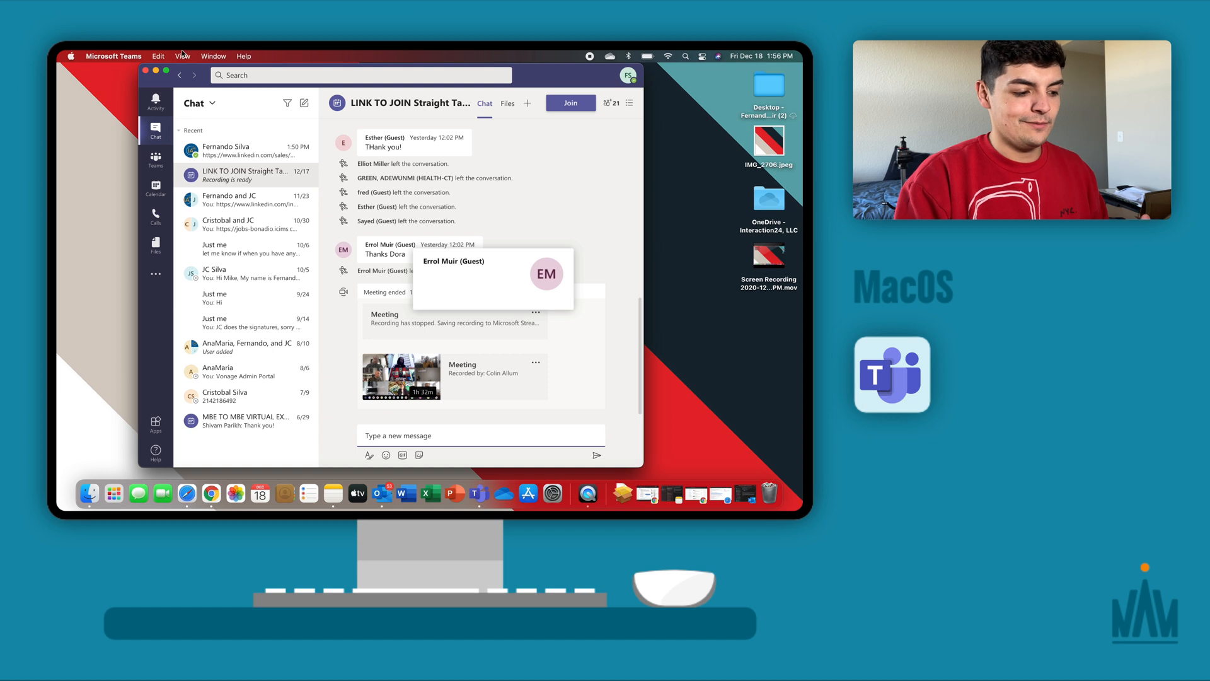
left_click(155, 100)
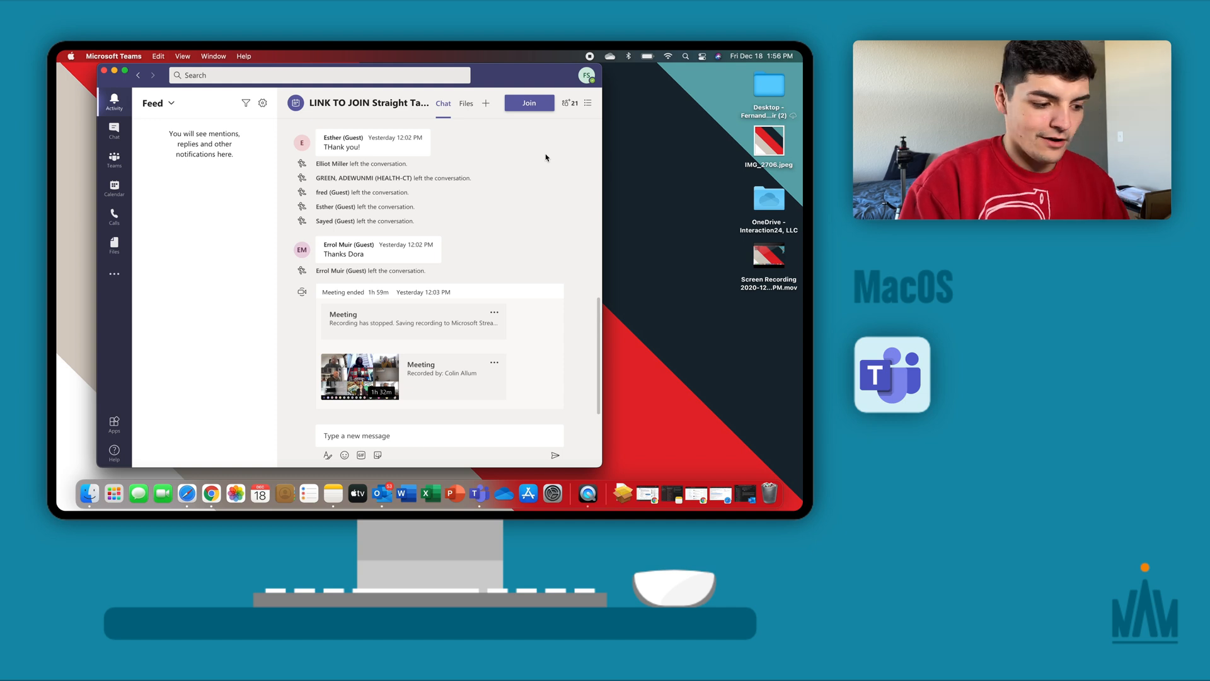
left_click(114, 130)
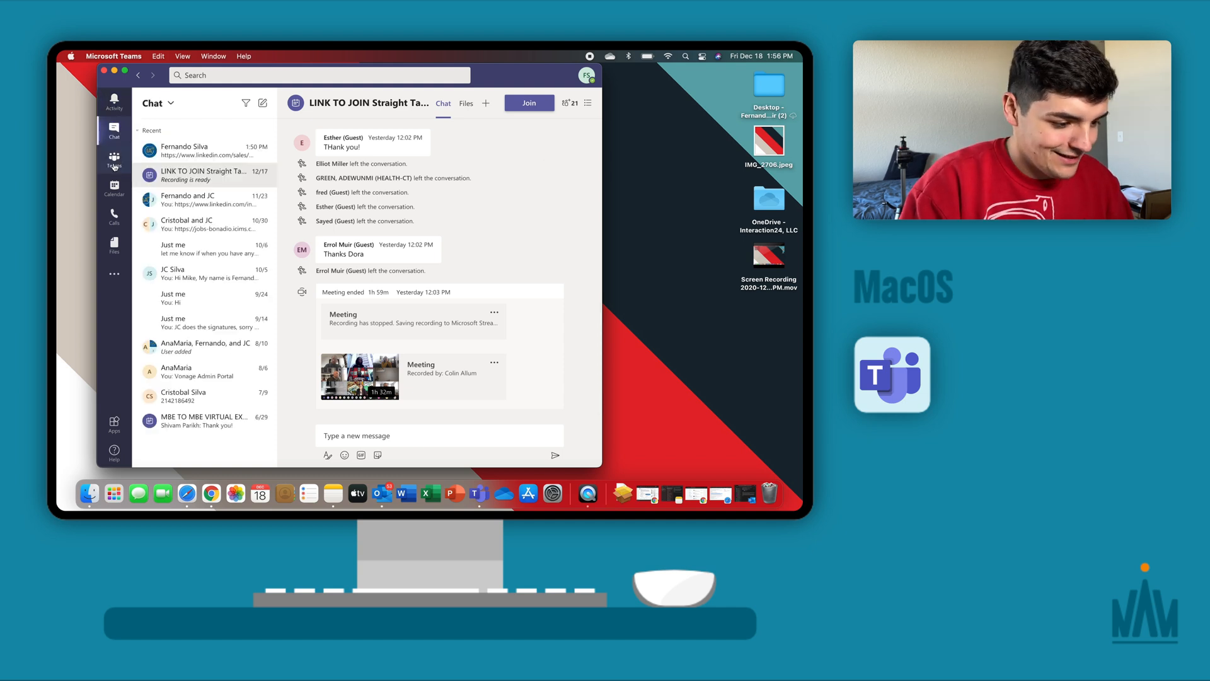
left_click(113, 158)
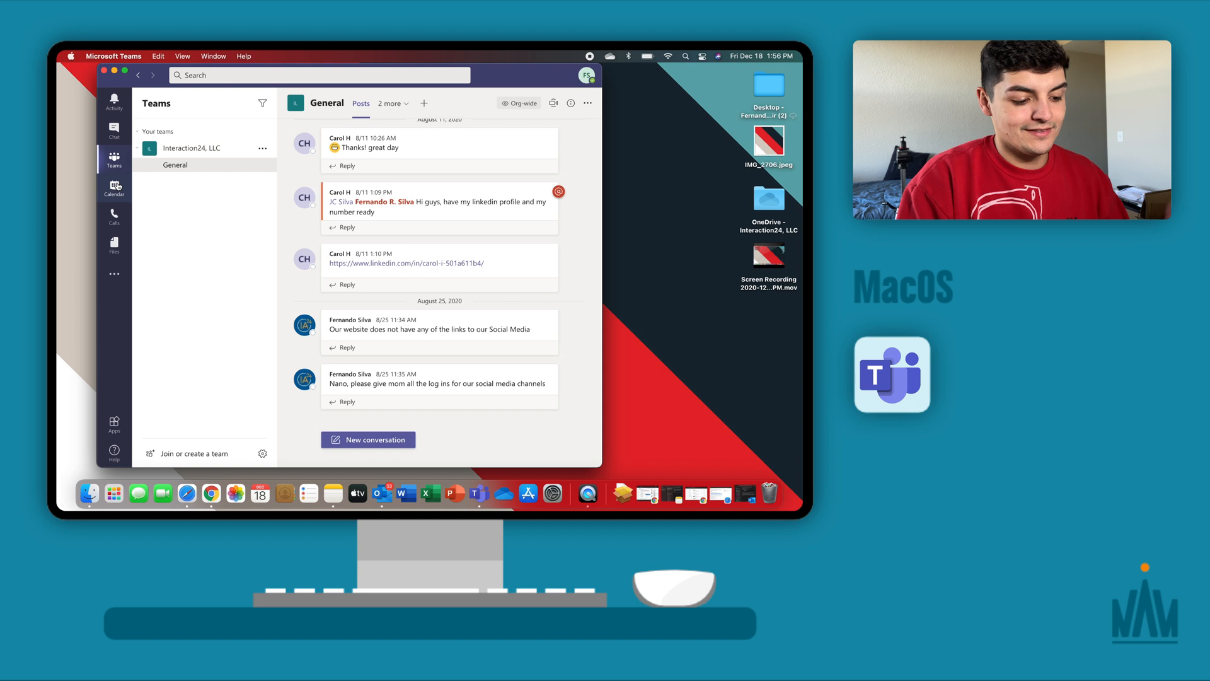
left_click(114, 185)
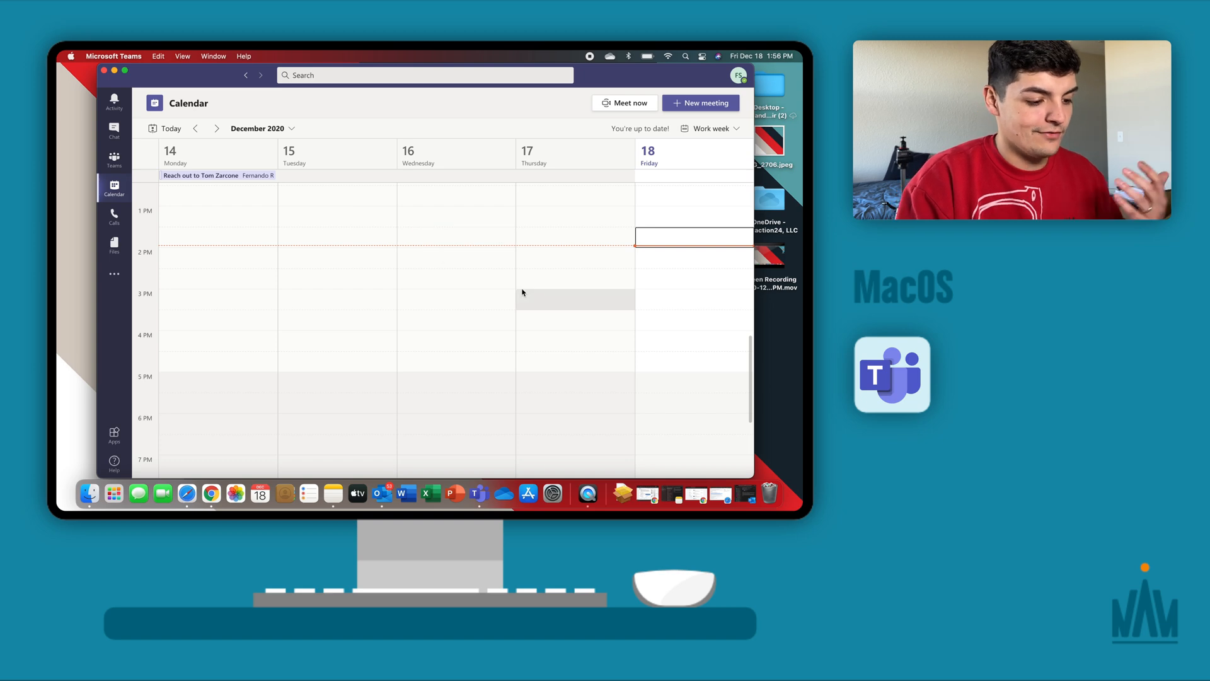
left_click(392, 493)
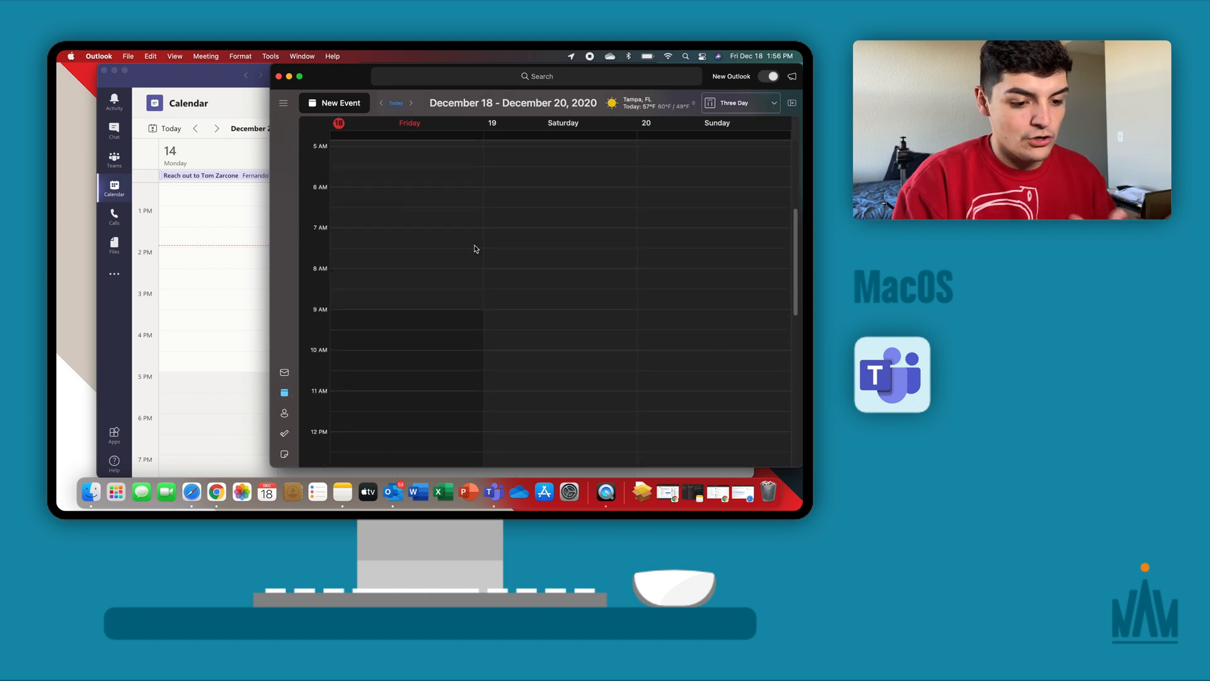
scroll("up", 3)
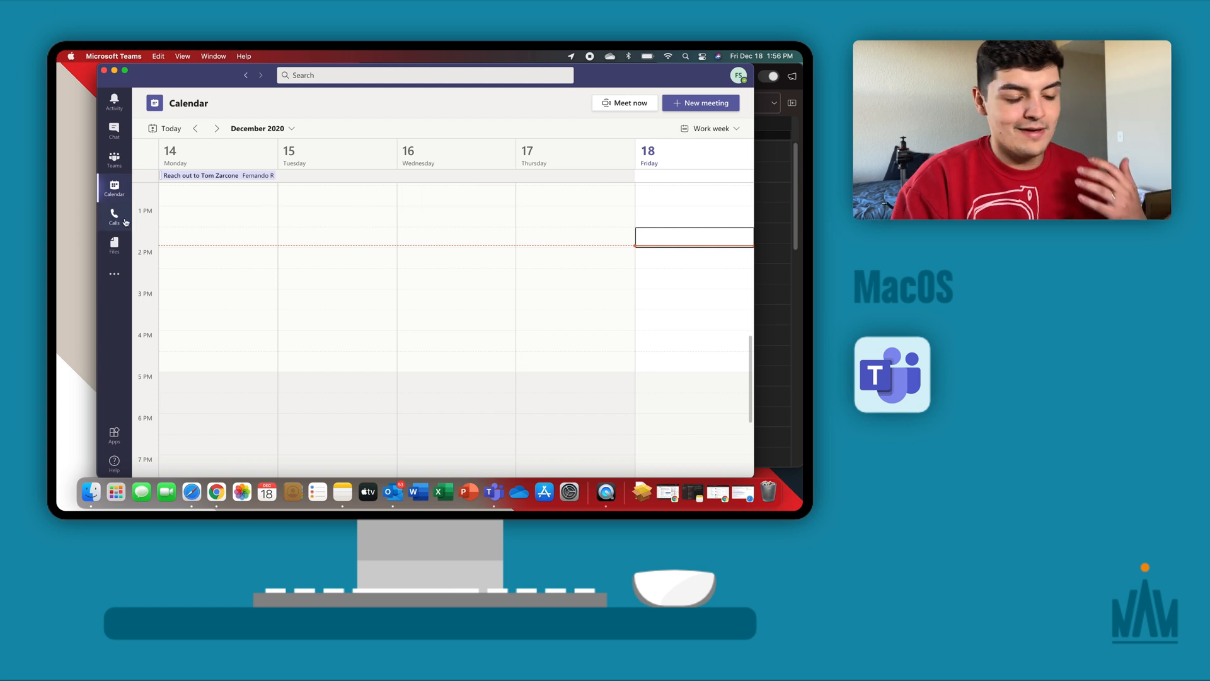
- Pass through Calls and recent Files to browse the OneDrive InterAction24 folder
left_click(114, 215)
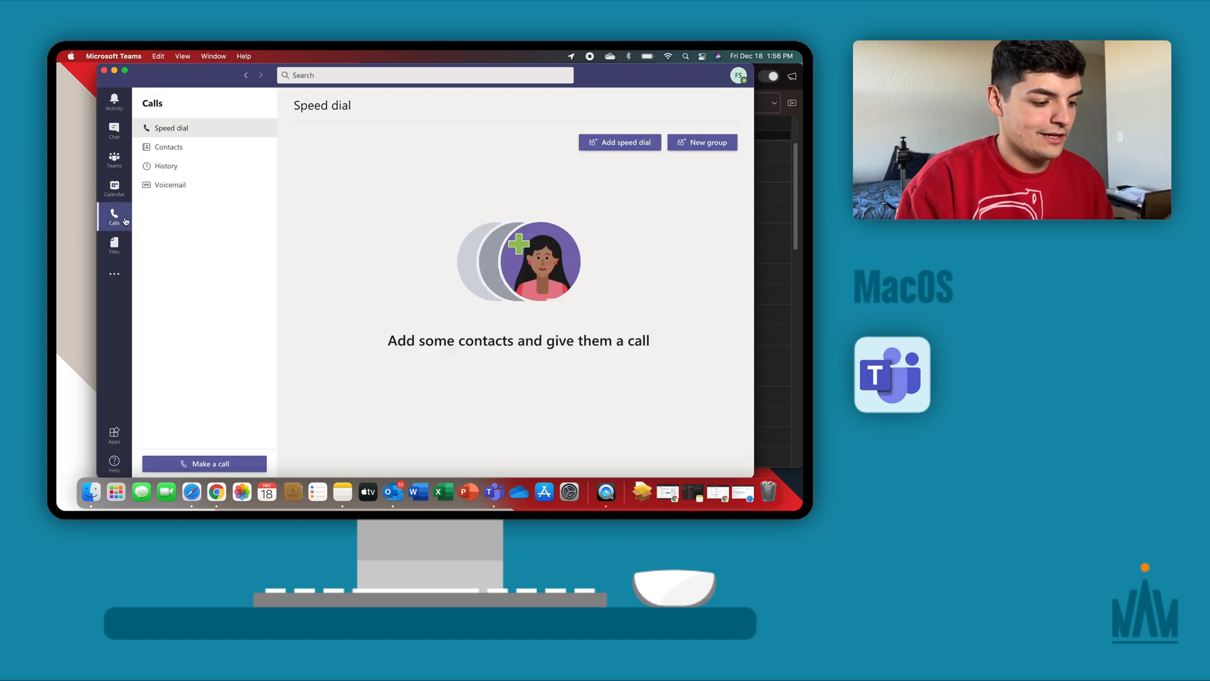
left_click(114, 246)
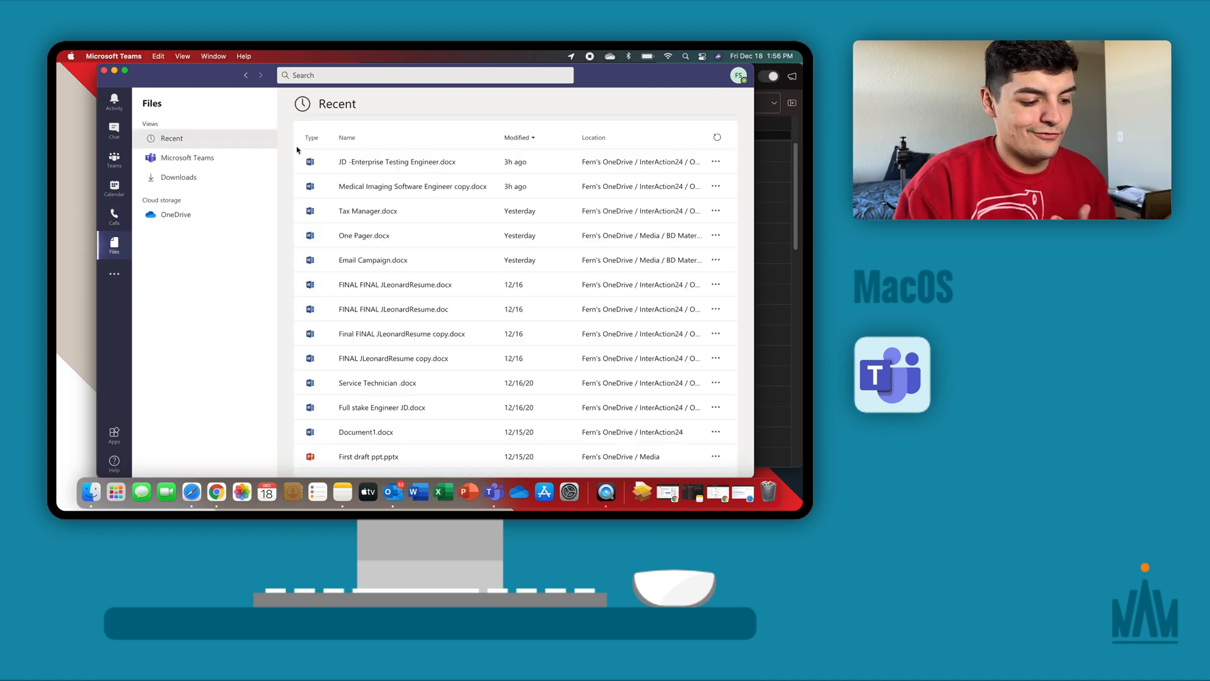
left_click(396, 162)
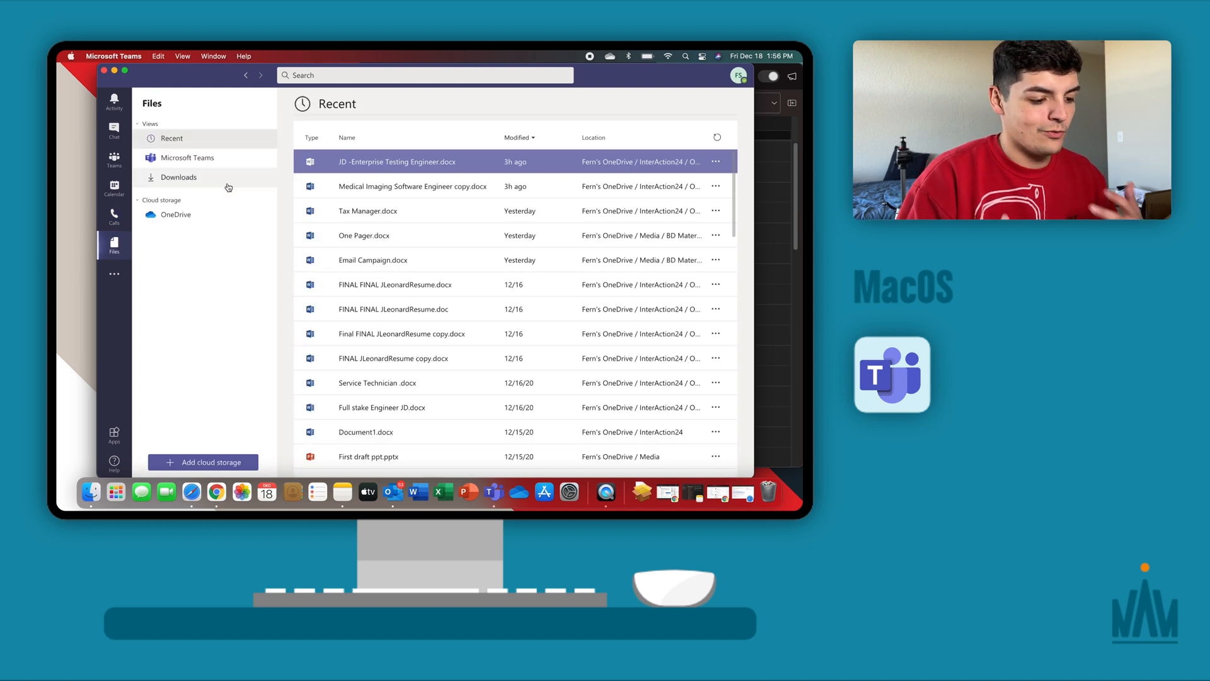
left_click(176, 214)
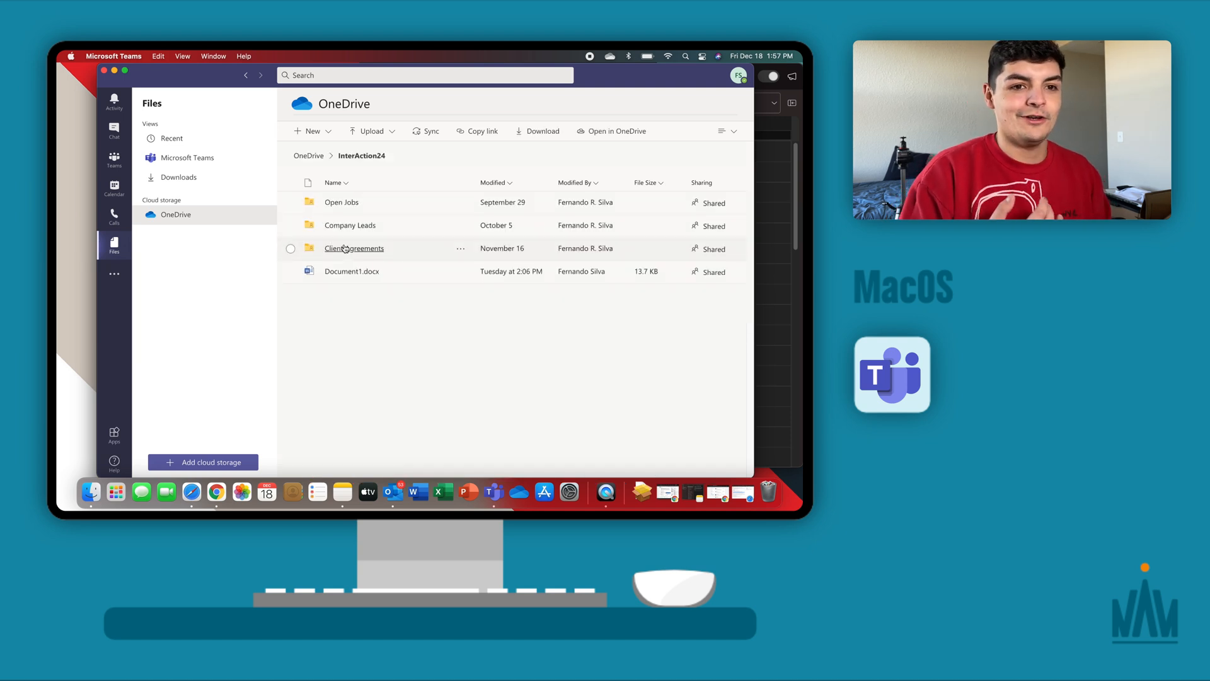
mouse_move(355, 248)
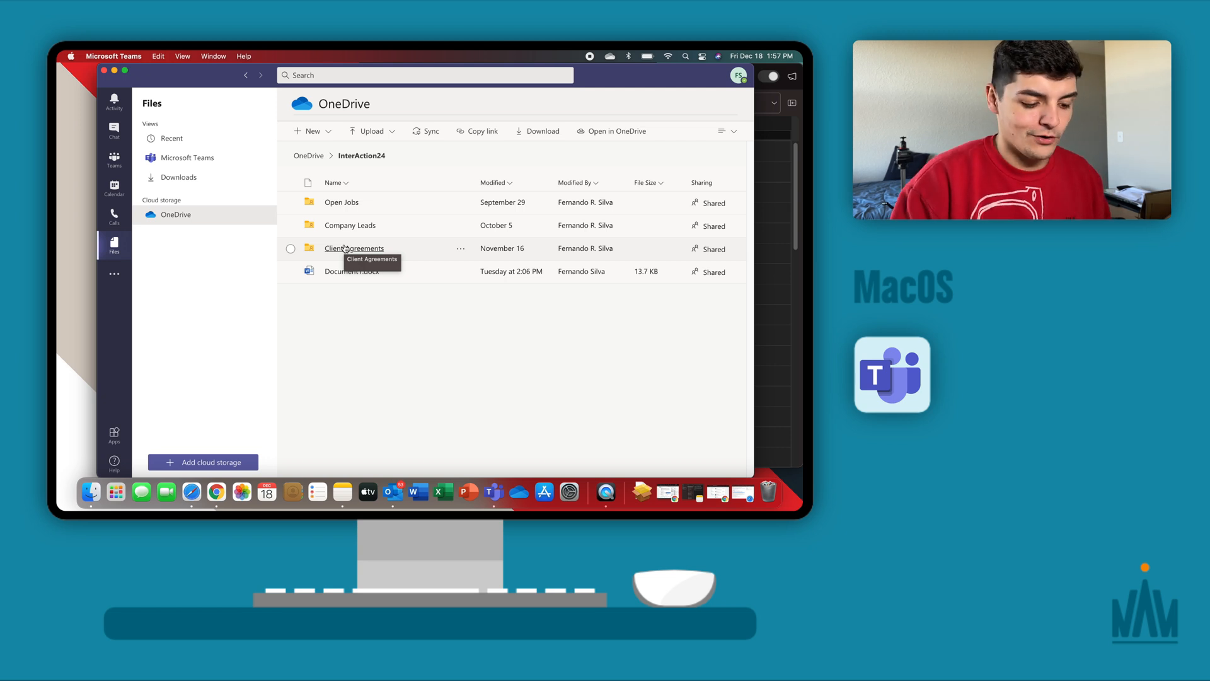
mouse_move(434, 440)
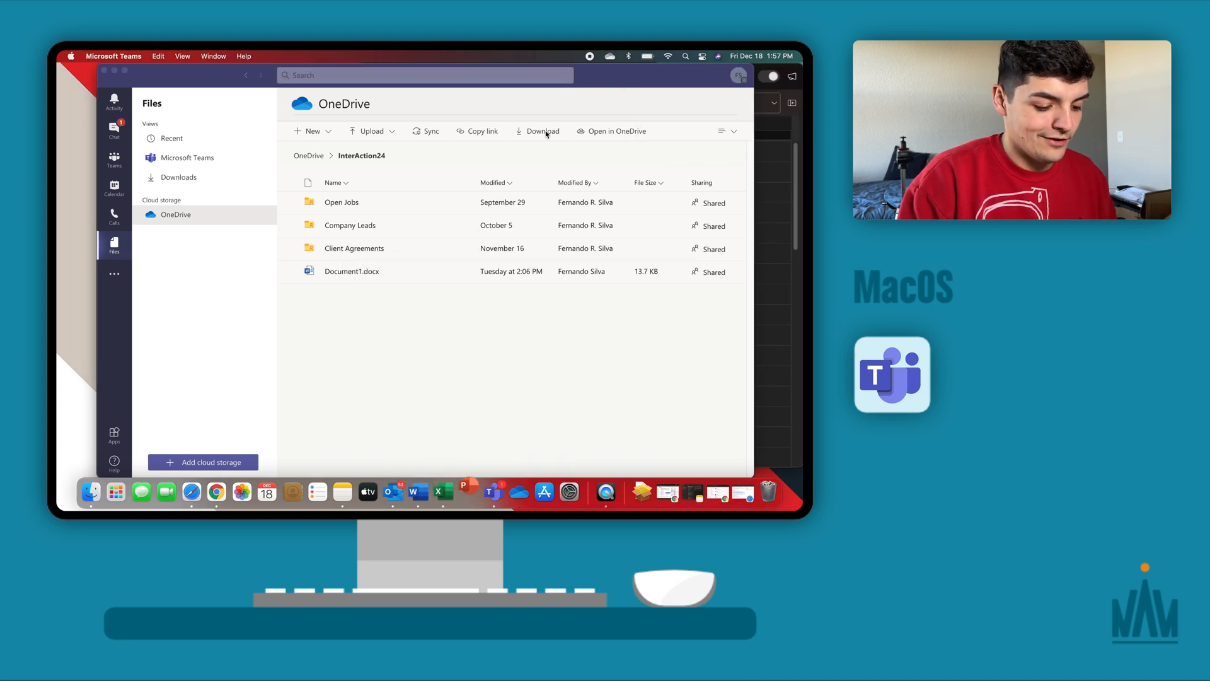
- Briefly switch to Dock apps and OneDrive files, then return to the Straight Talk Session chat
left_click(418, 491)
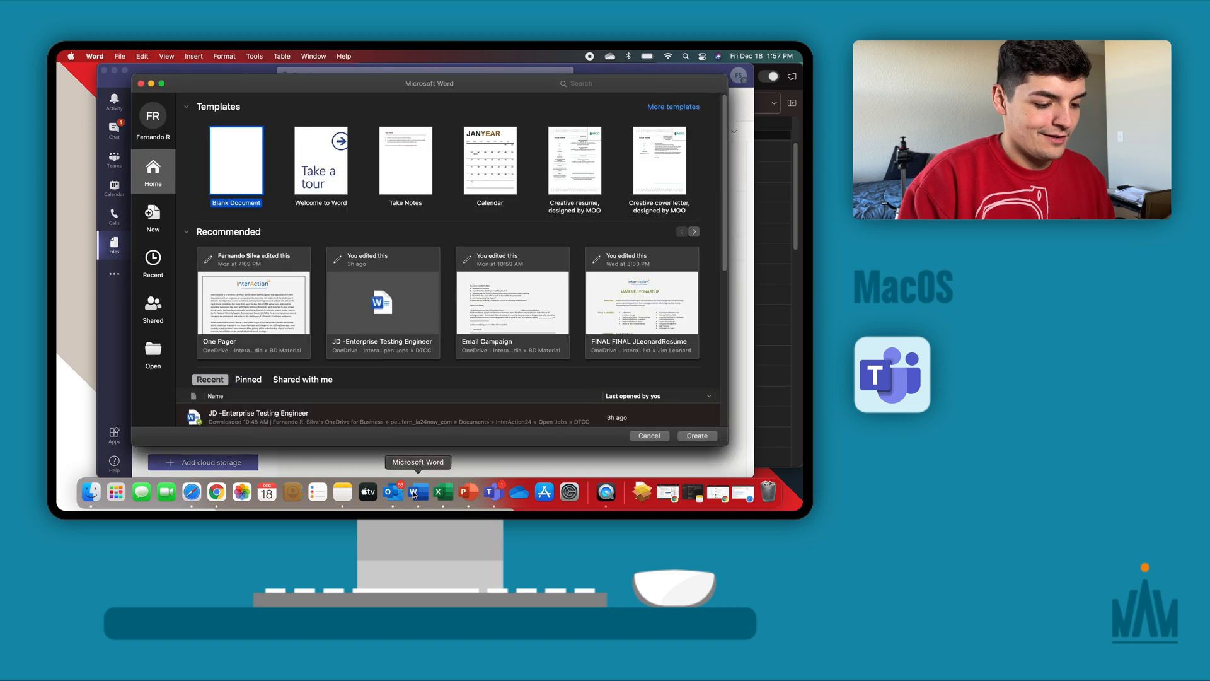
left_click(468, 492)
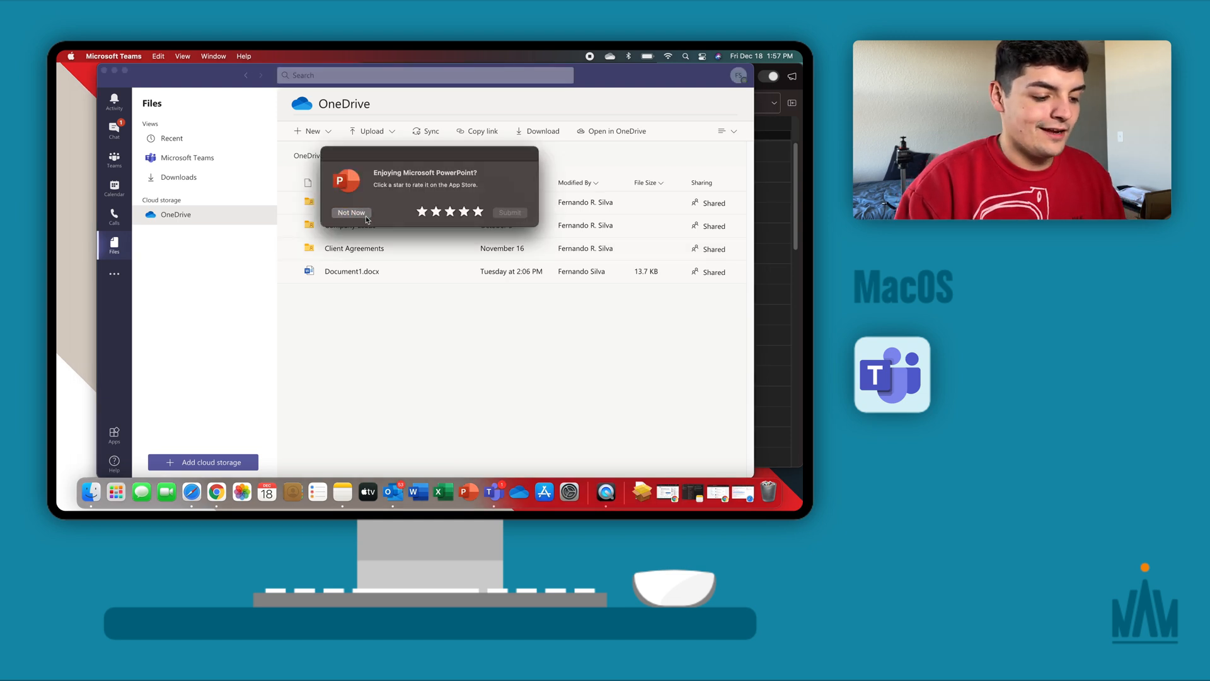
left_click(350, 212)
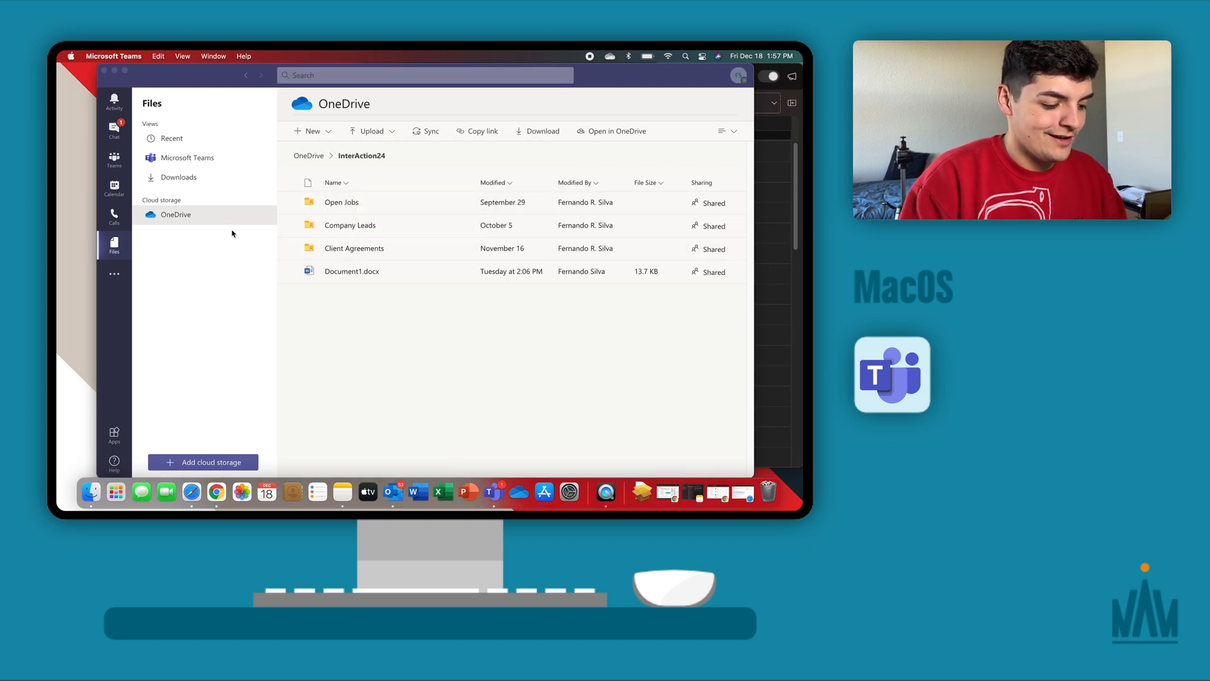
left_click(113, 274)
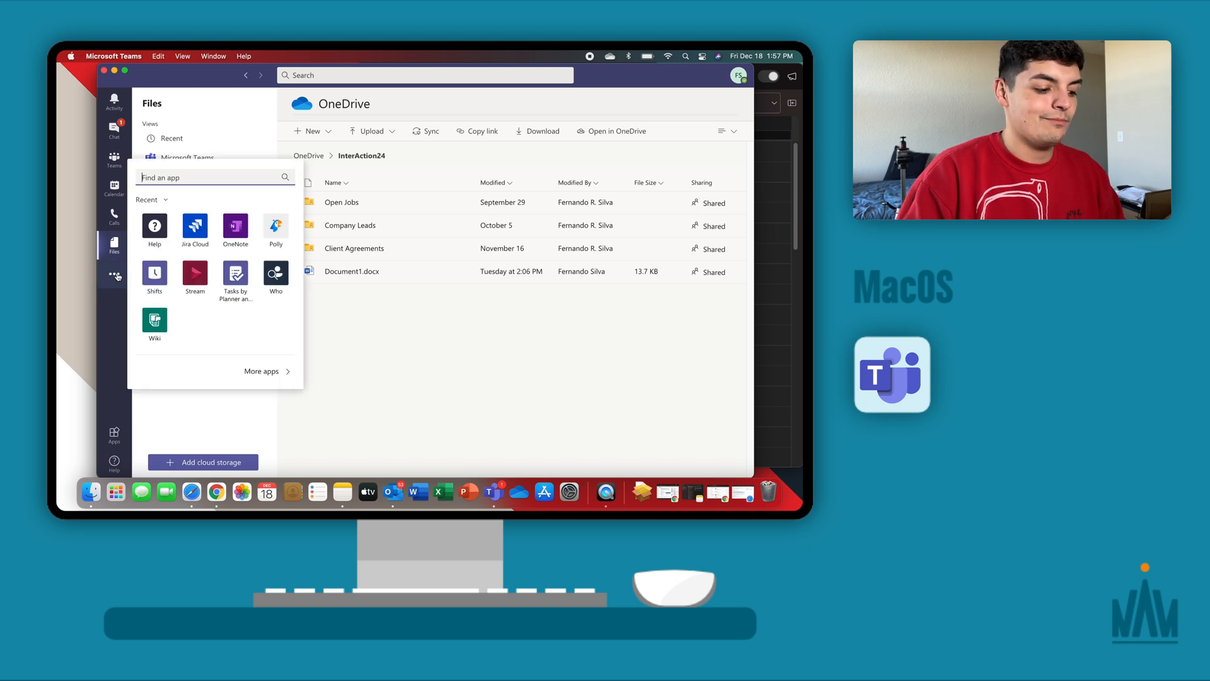
left_click(113, 128)
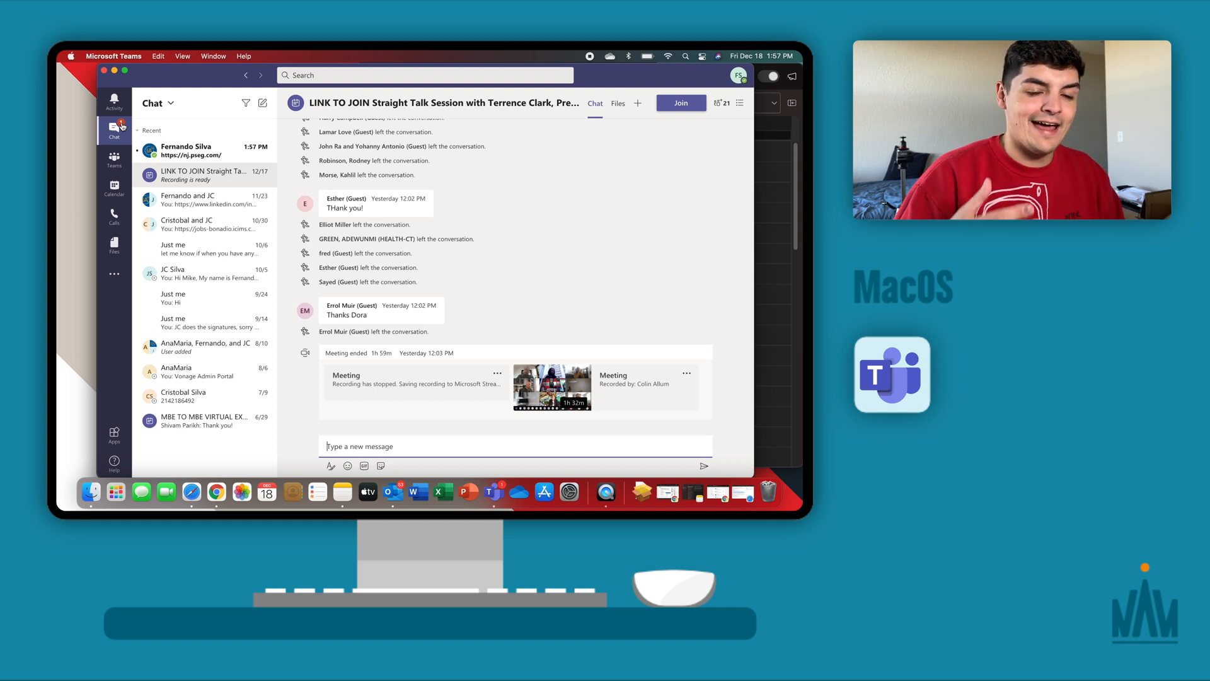
- Scroll the activity feed and open the profile menu at the top right
left_click(114, 100)
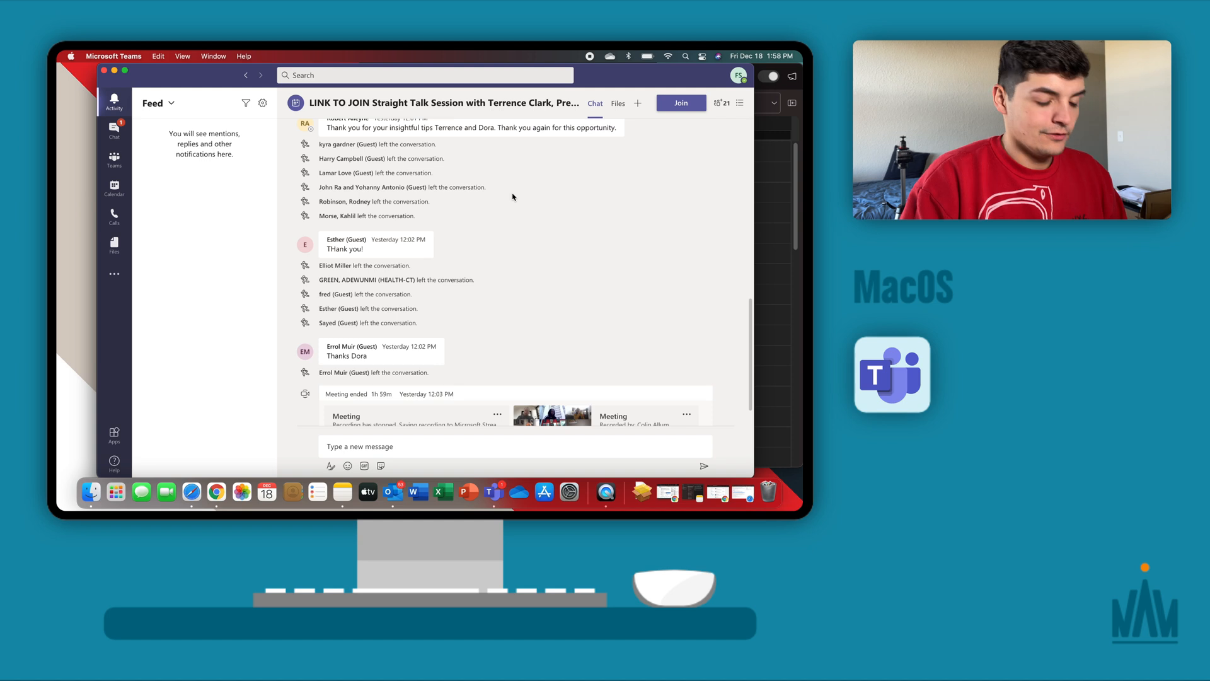
scroll("down", 3)
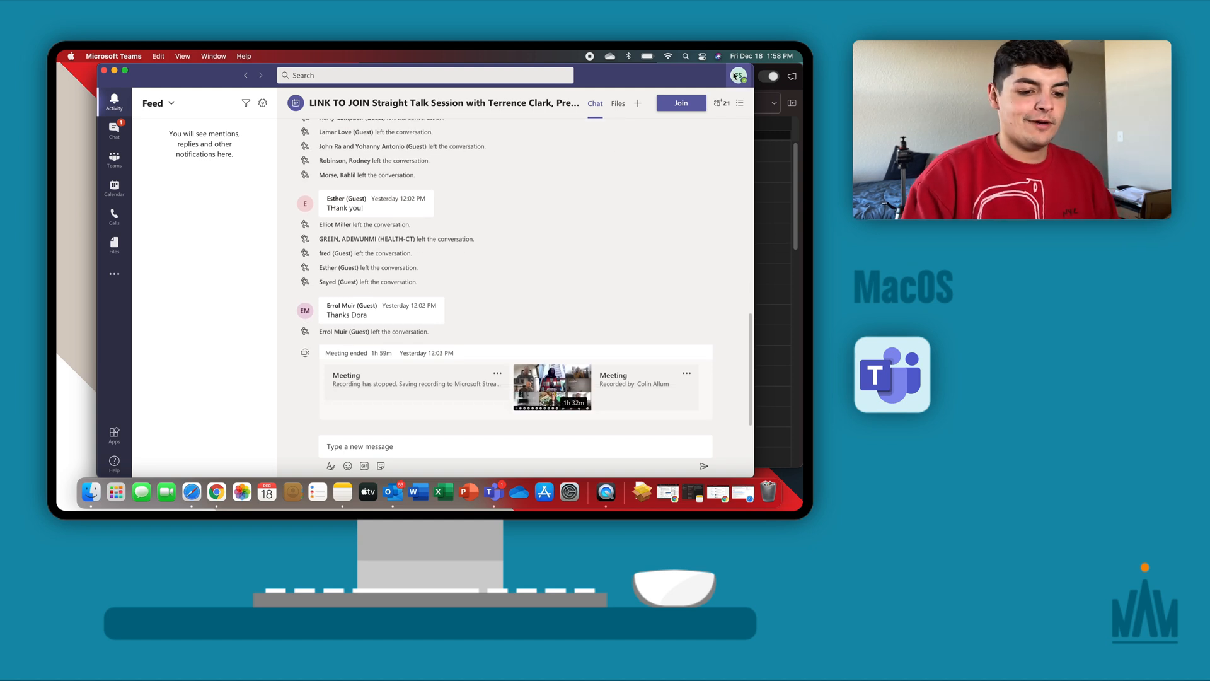
left_click(737, 75)
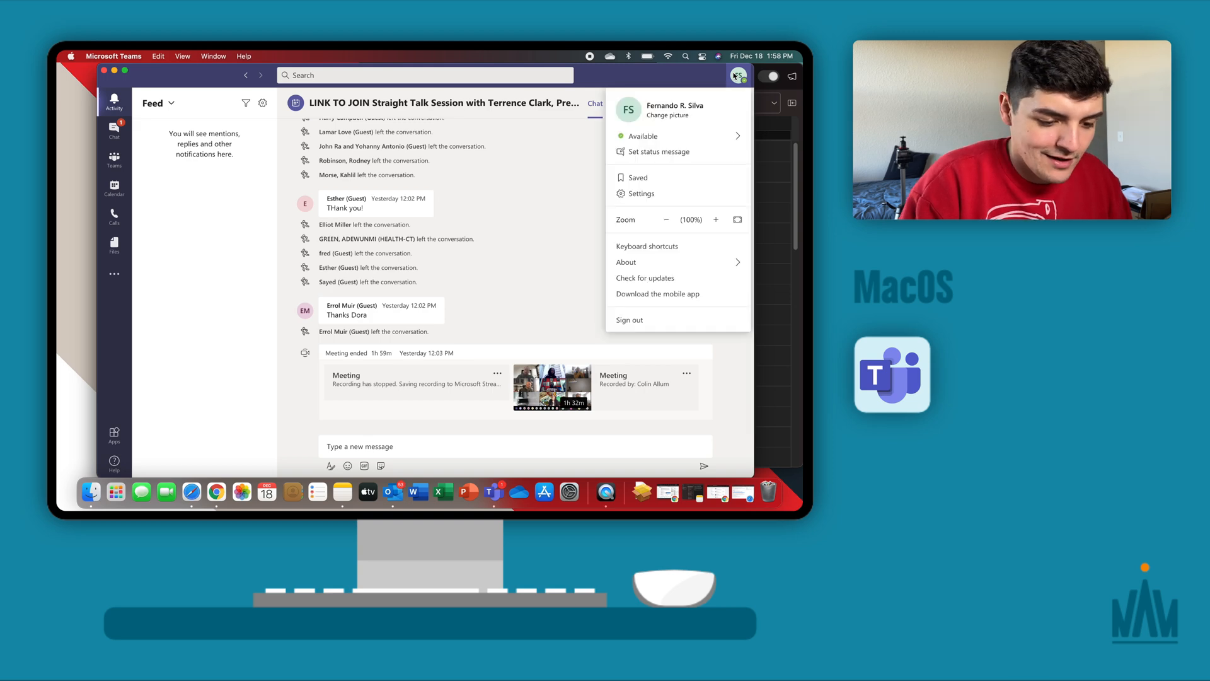
- Review the Devices speaker, microphone and camera settings, then close Settings
left_click(640, 193)
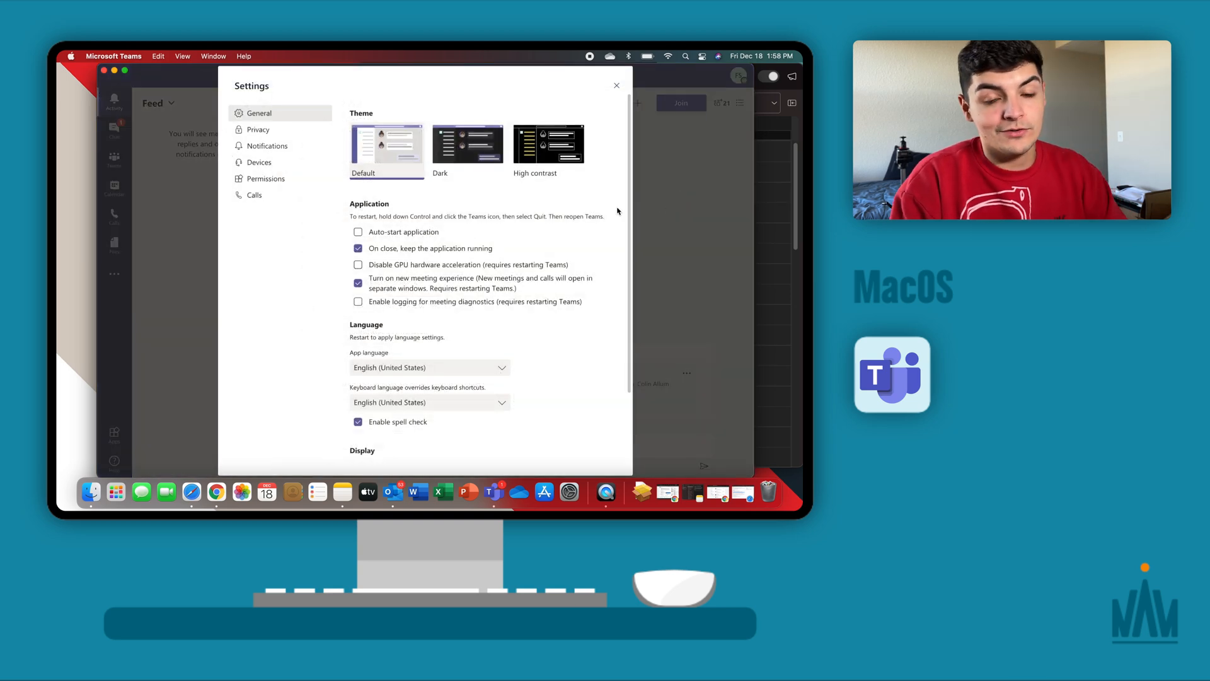
mouse_move(540, 210)
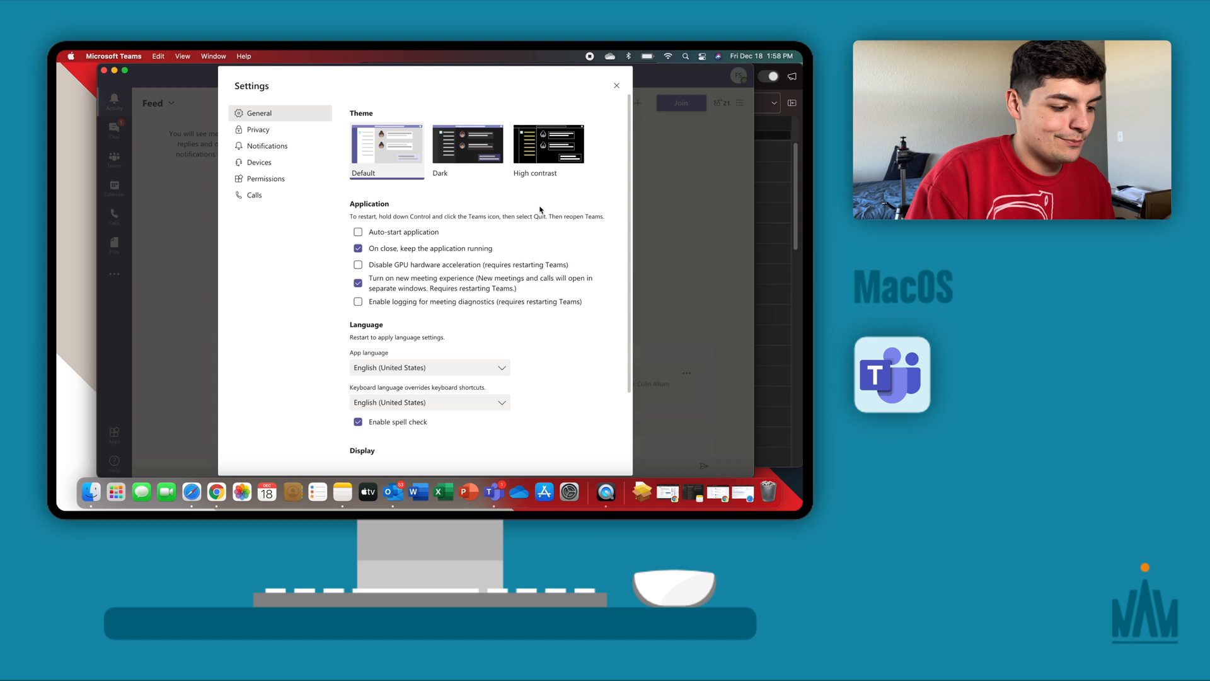
left_click(259, 162)
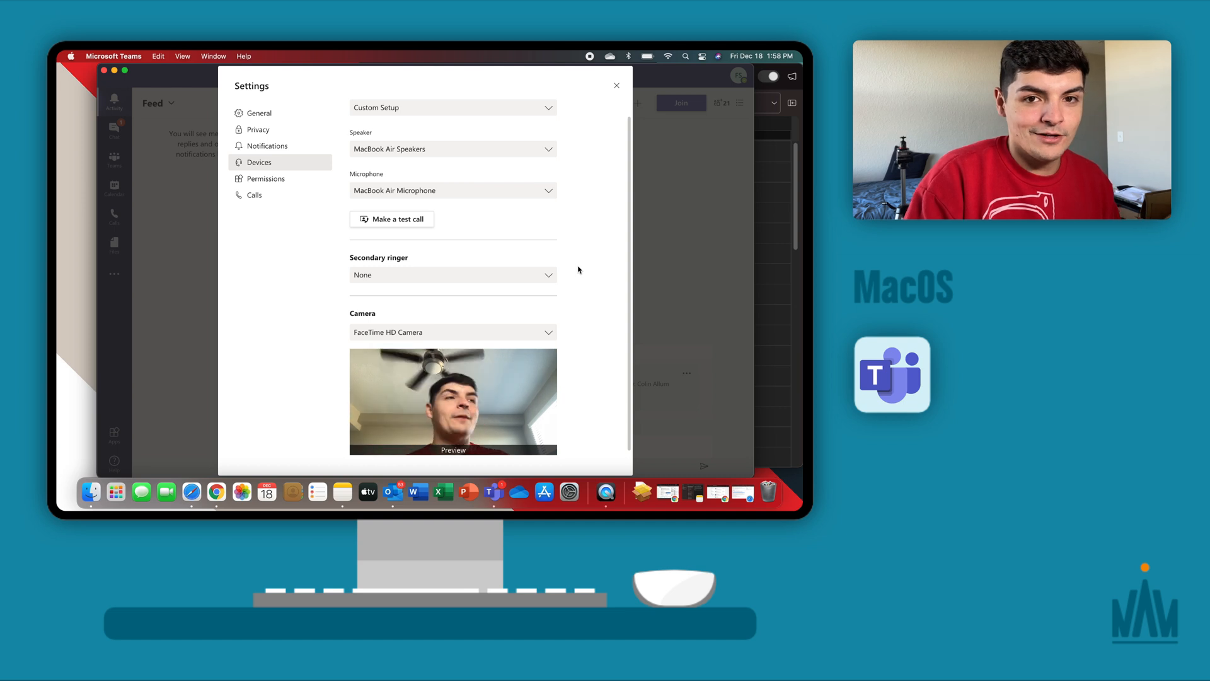
scroll("up", 3)
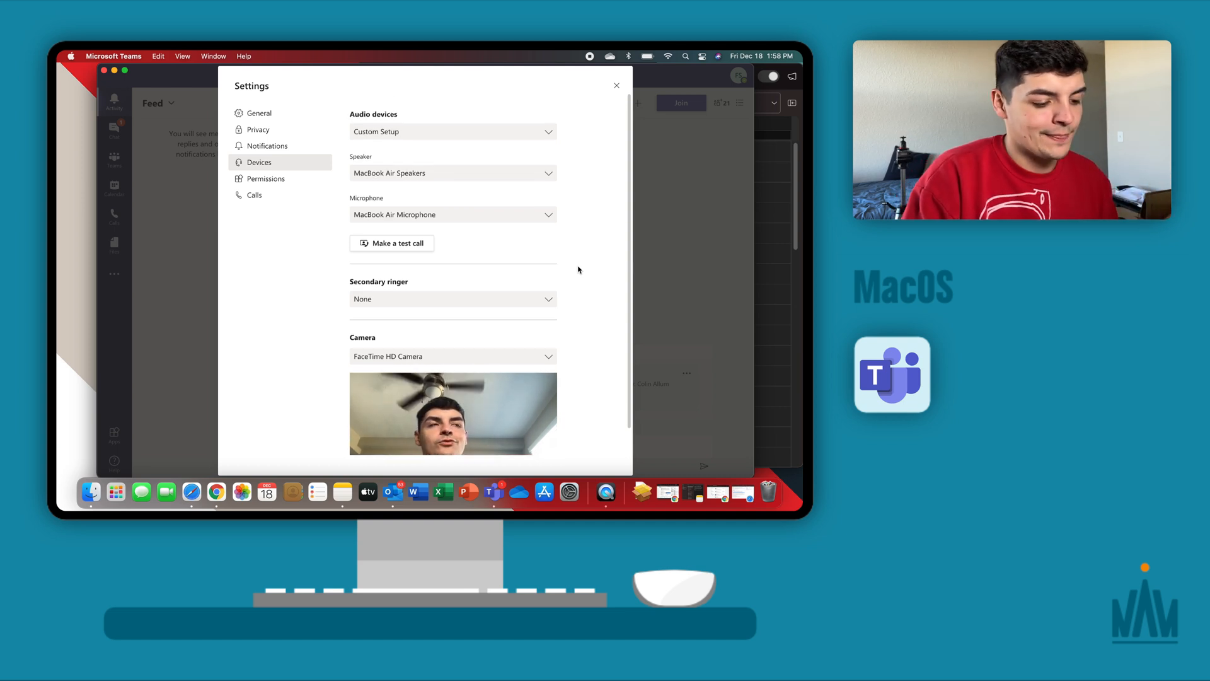
mouse_move(530, 196)
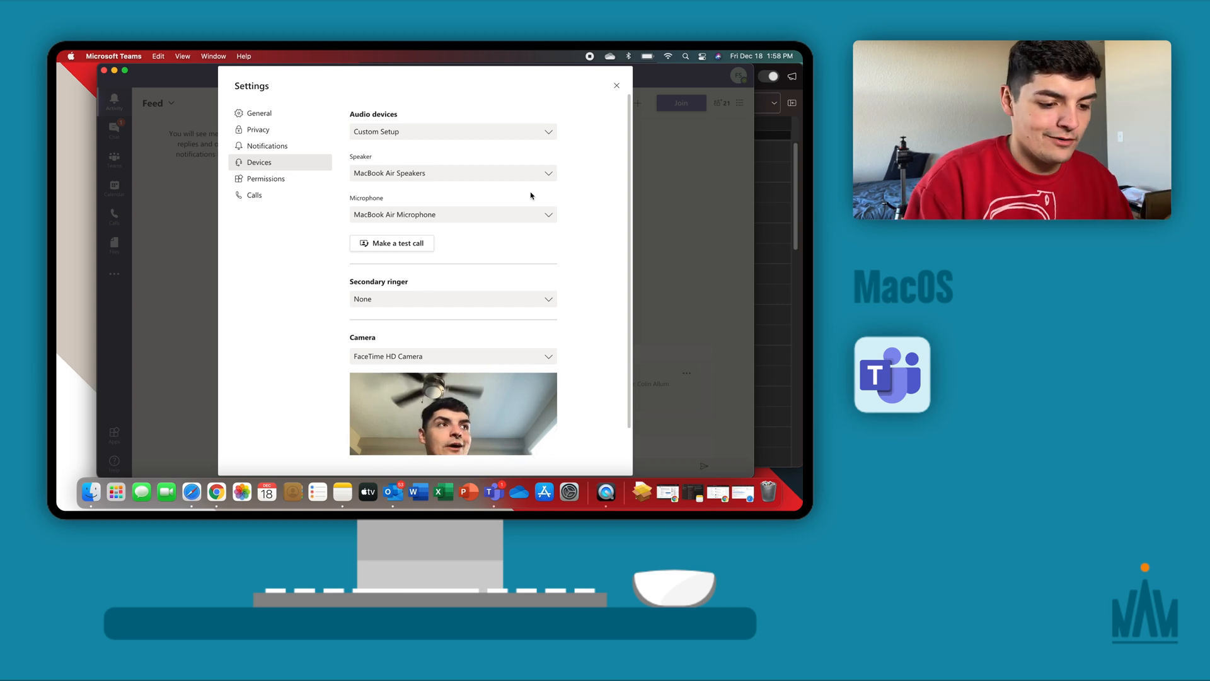
left_click(616, 85)
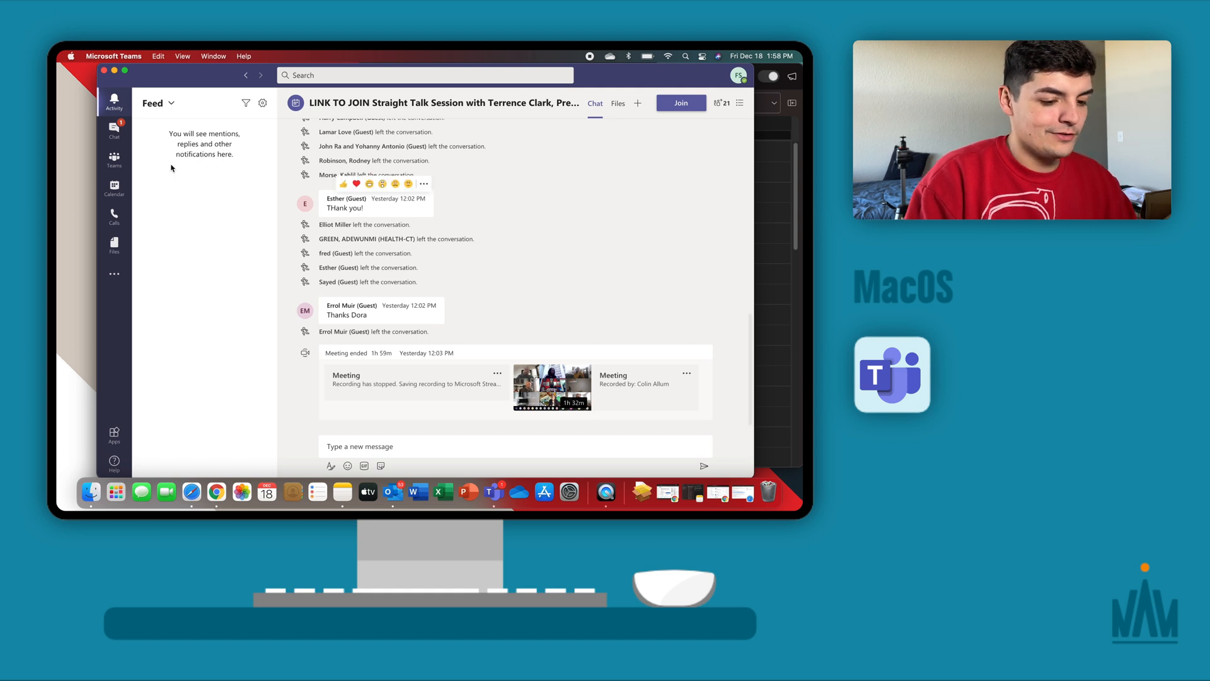
- Scroll through the Straight Talk Session chat conversation
left_click(114, 128)
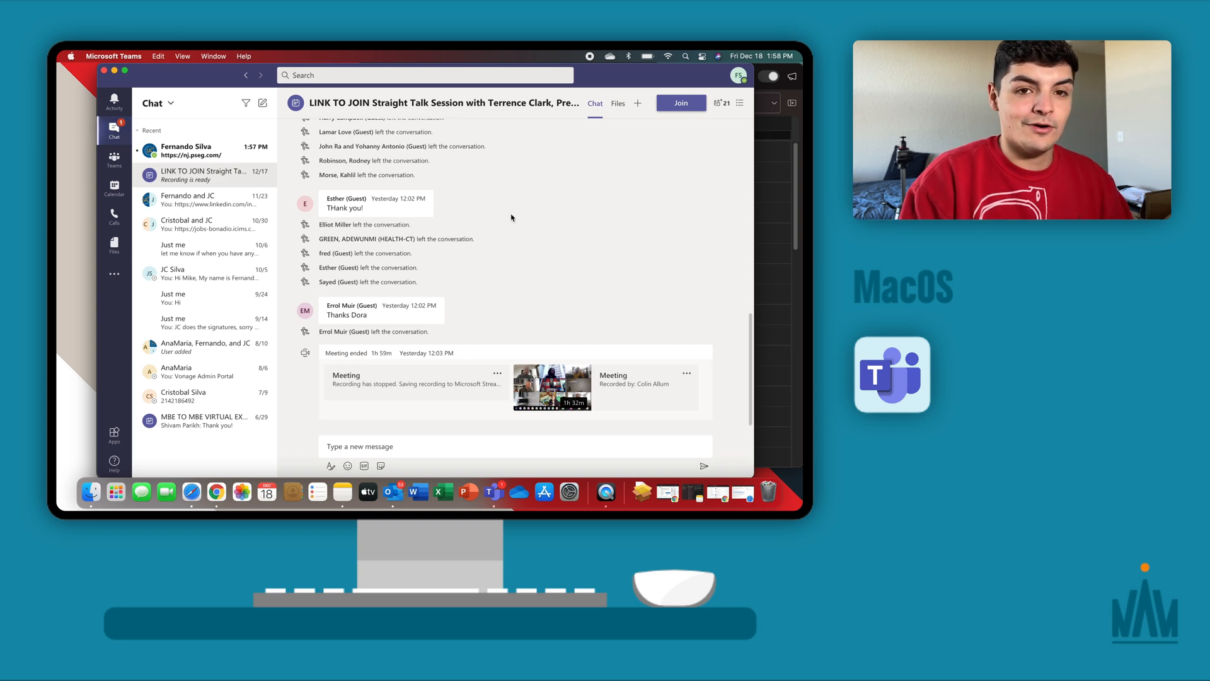
scroll("up", 3)
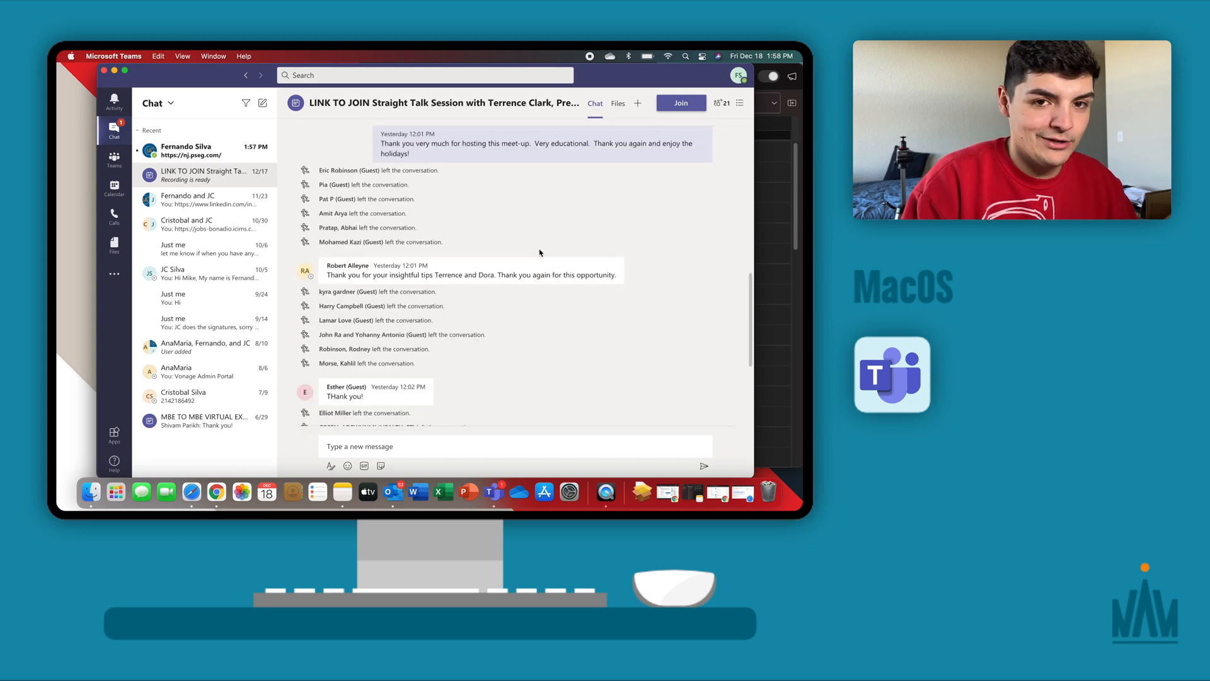
scroll("down", 3)
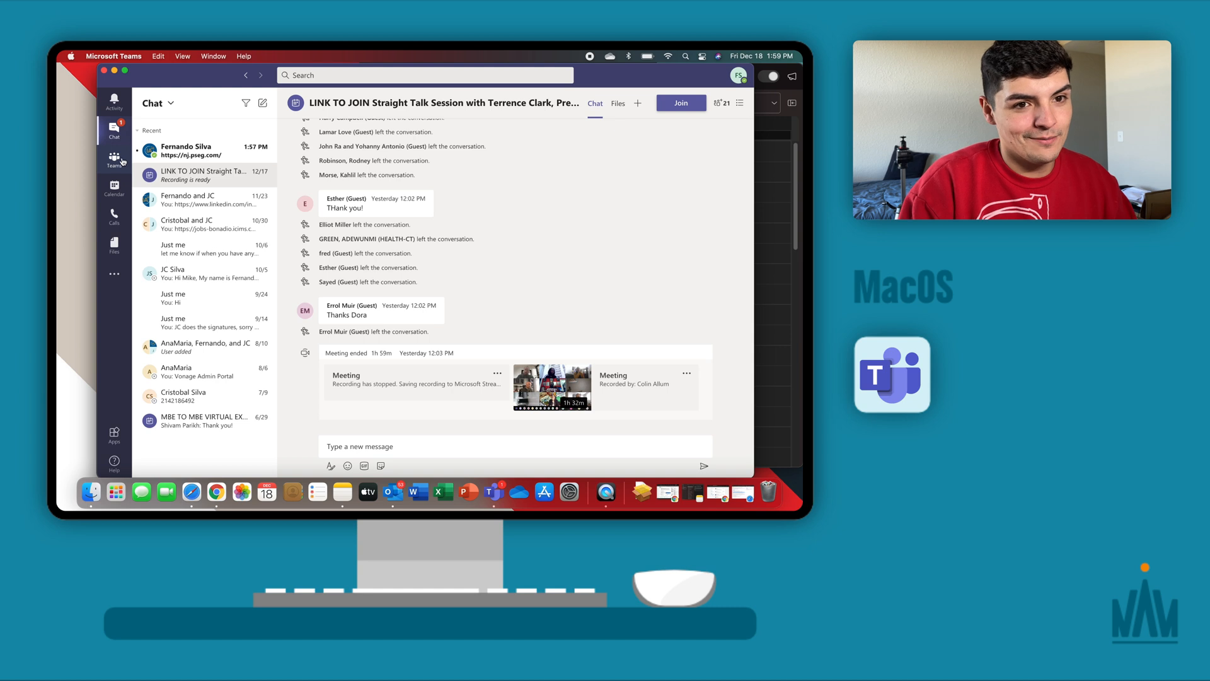
- Visit the General channel, Calendar and Calls speed dial, then return to Chat
left_click(114, 158)
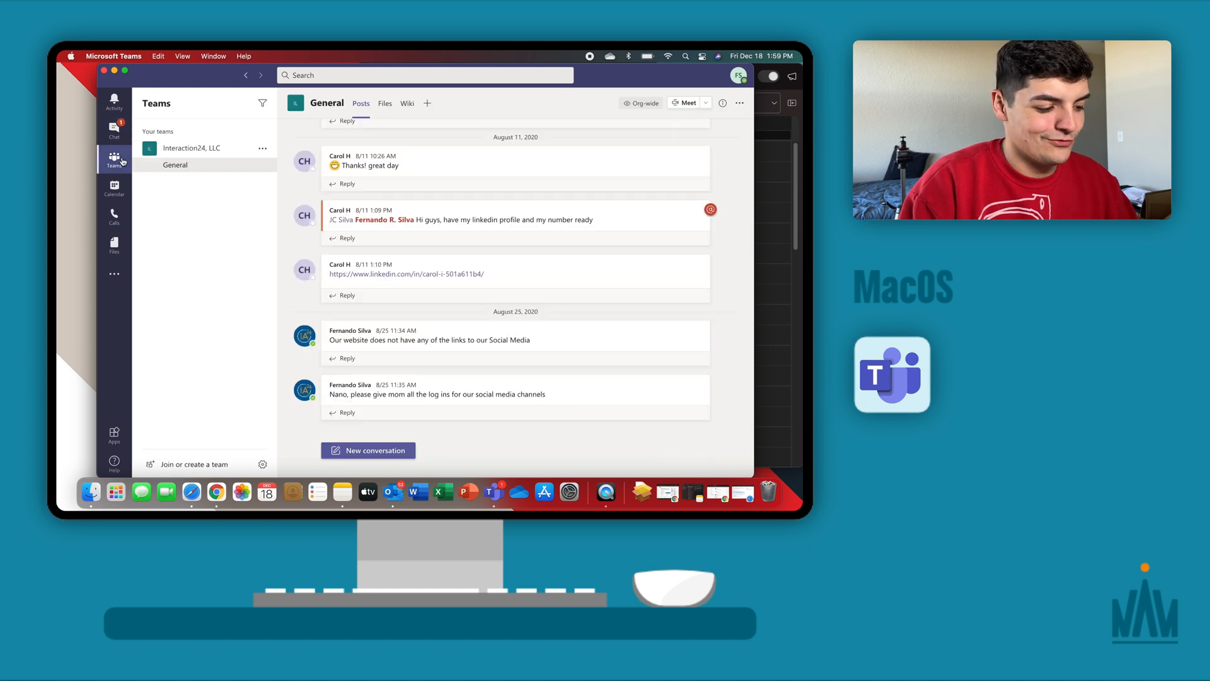
left_click(115, 187)
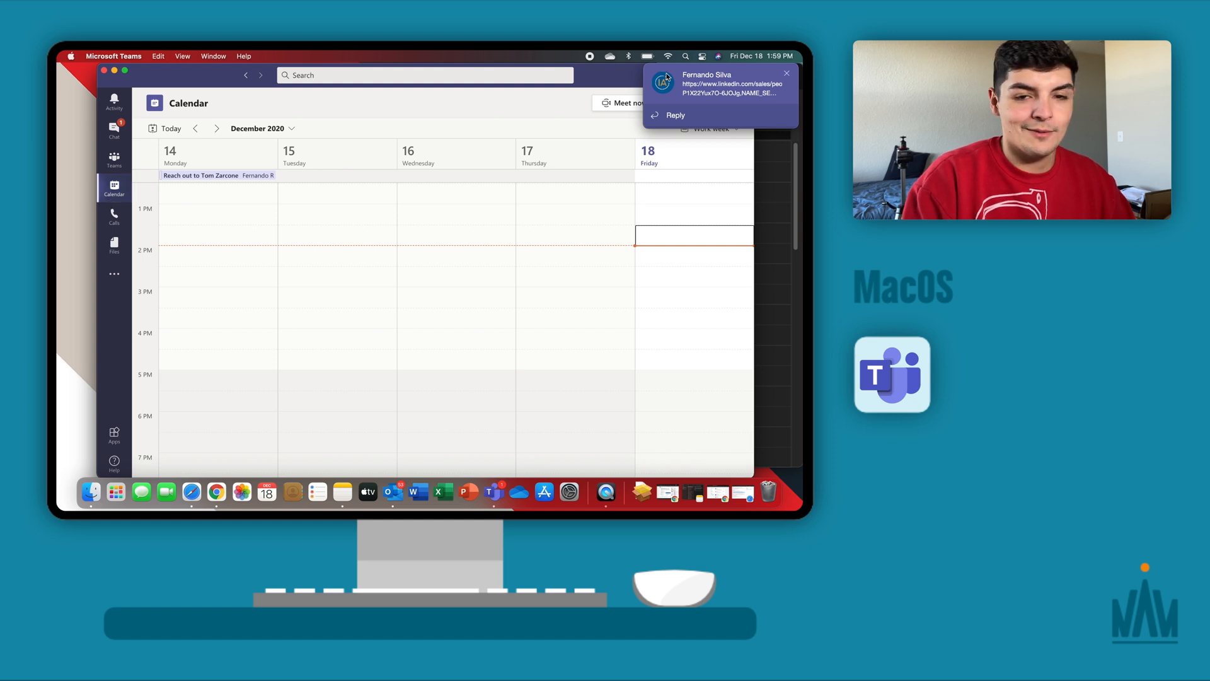
left_click(114, 217)
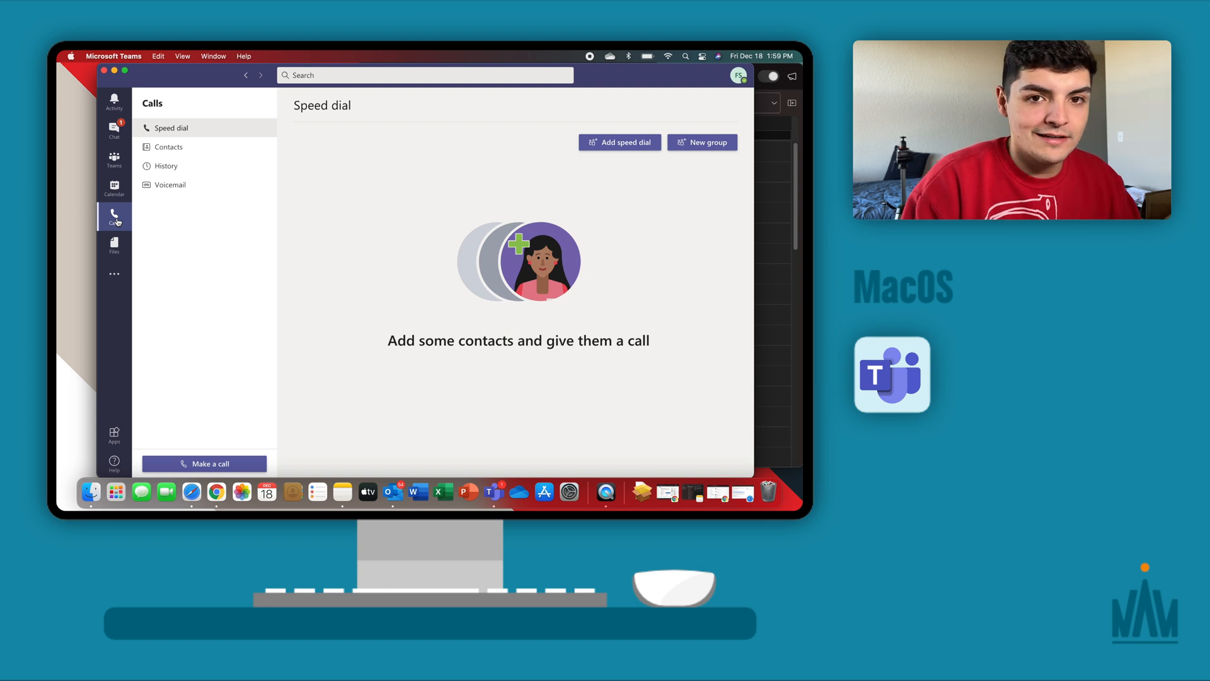
mouse_move(125, 268)
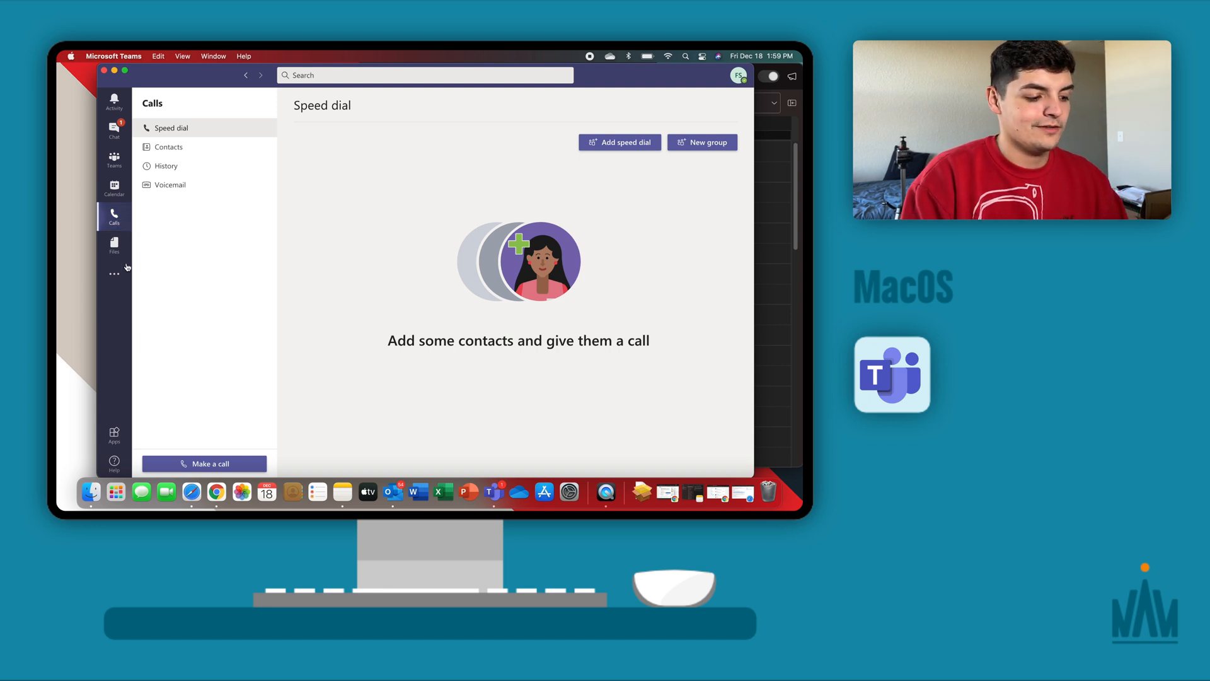
left_click(114, 130)
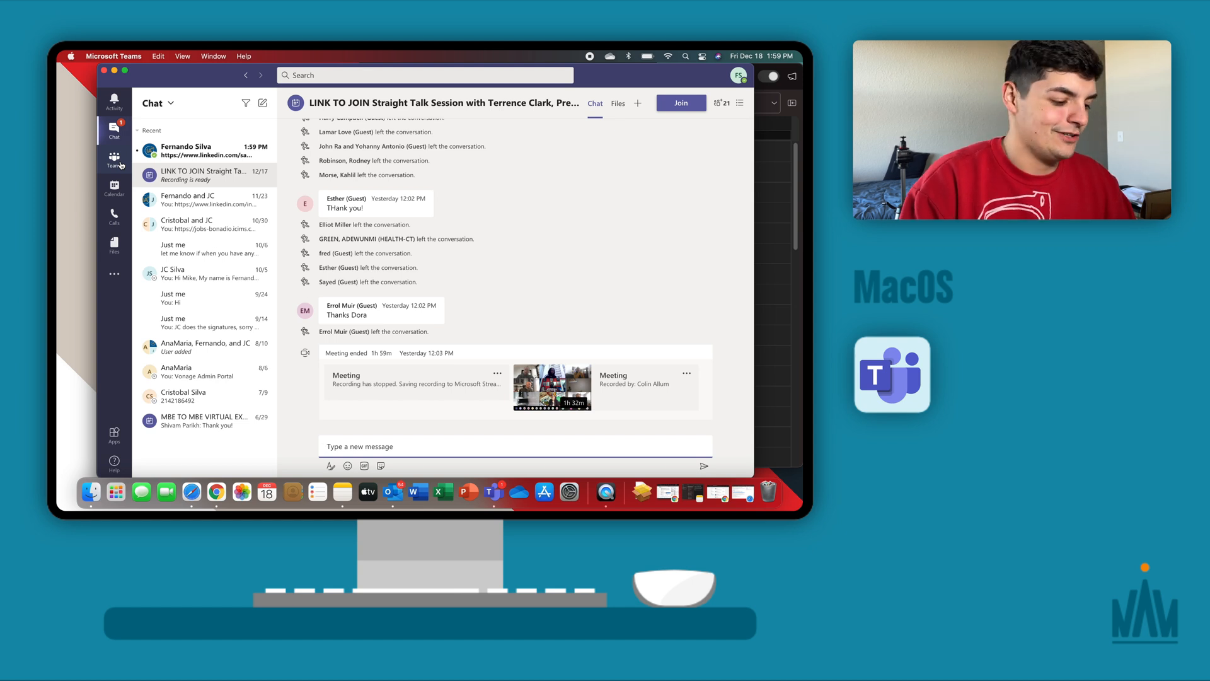
mouse_move(124, 260)
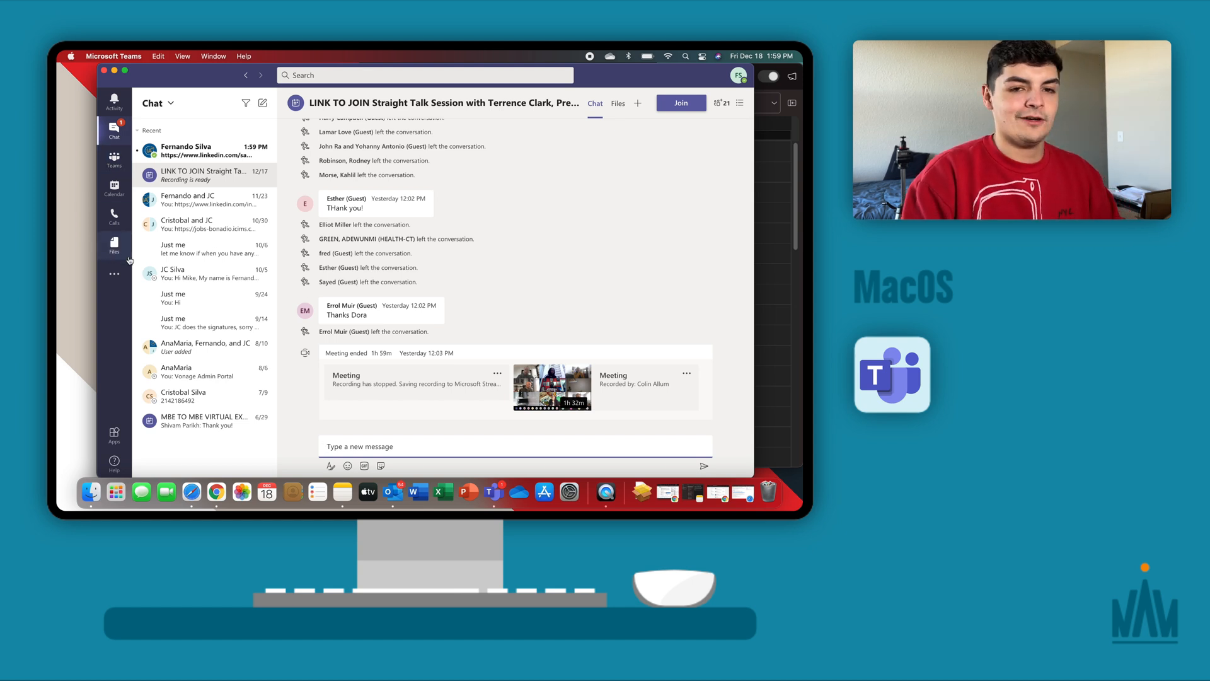